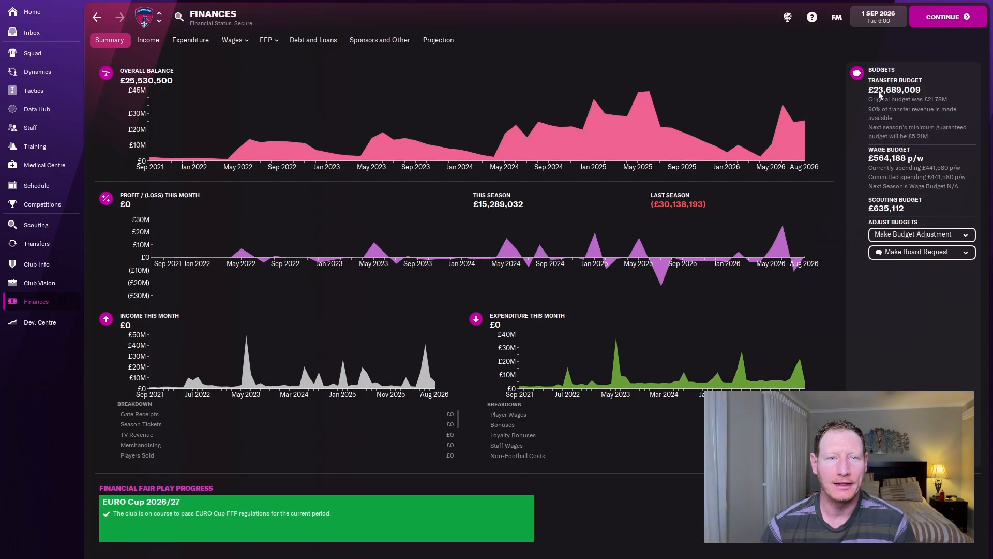
mouse_move(36, 243)
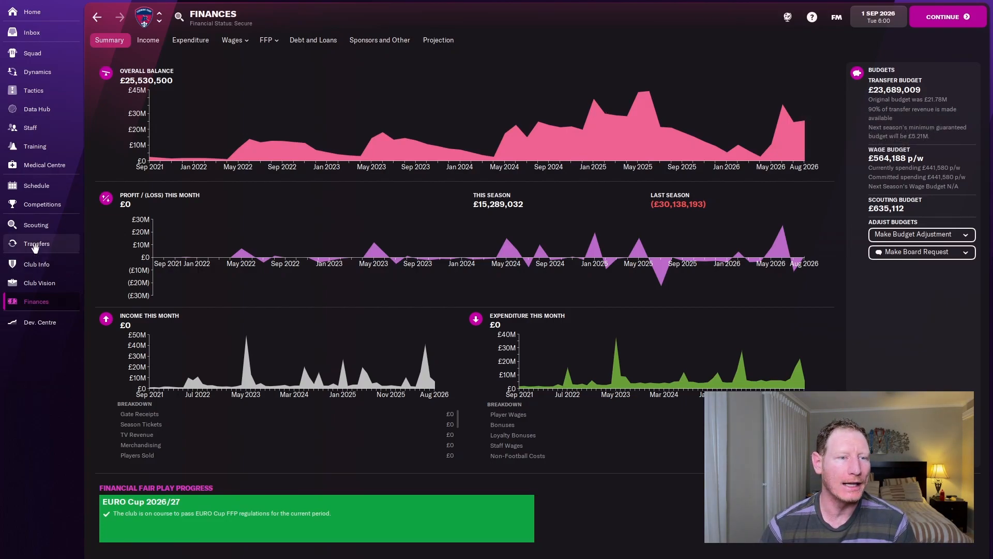
Open Clermont's 2026/27 transfer history, showing £13.5M in and £8M out
left_click(36, 243)
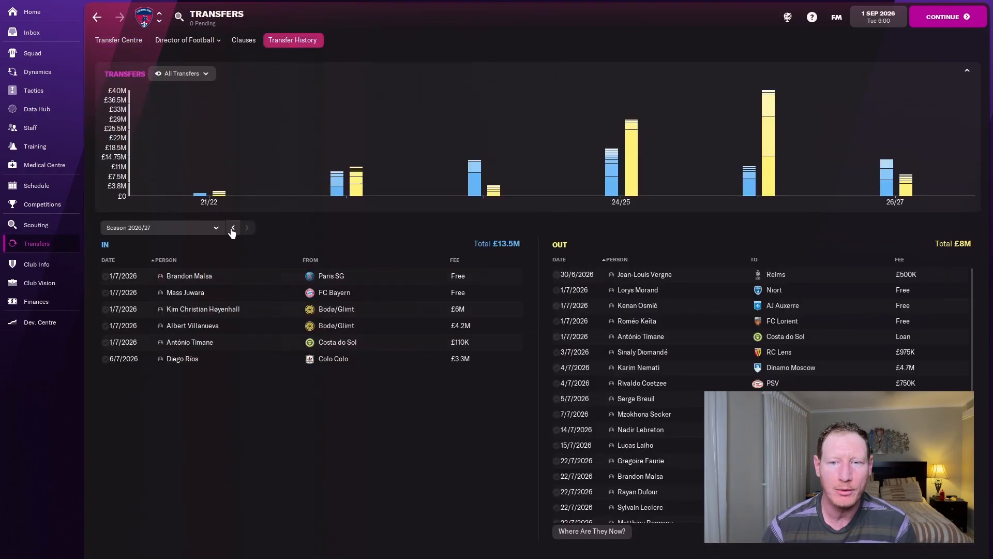
Switch to the 2025/26 transfers and check Alban Lafont's career history
left_click(233, 228)
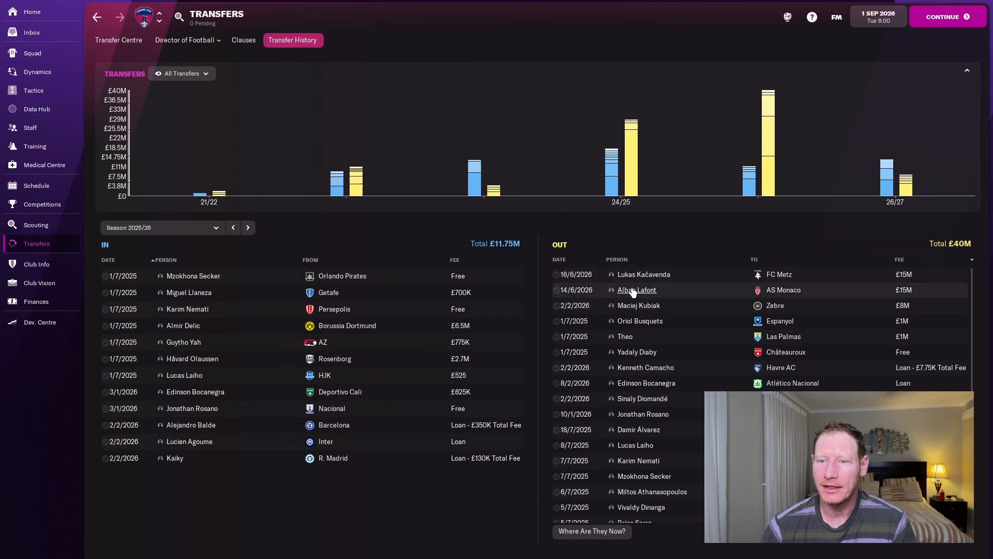
mouse_move(637, 290)
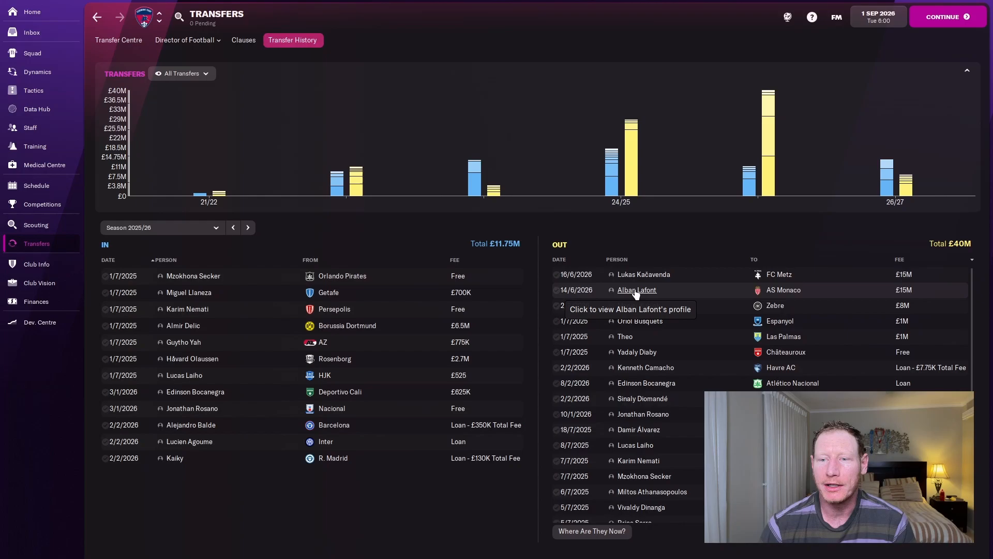
left_click(637, 290)
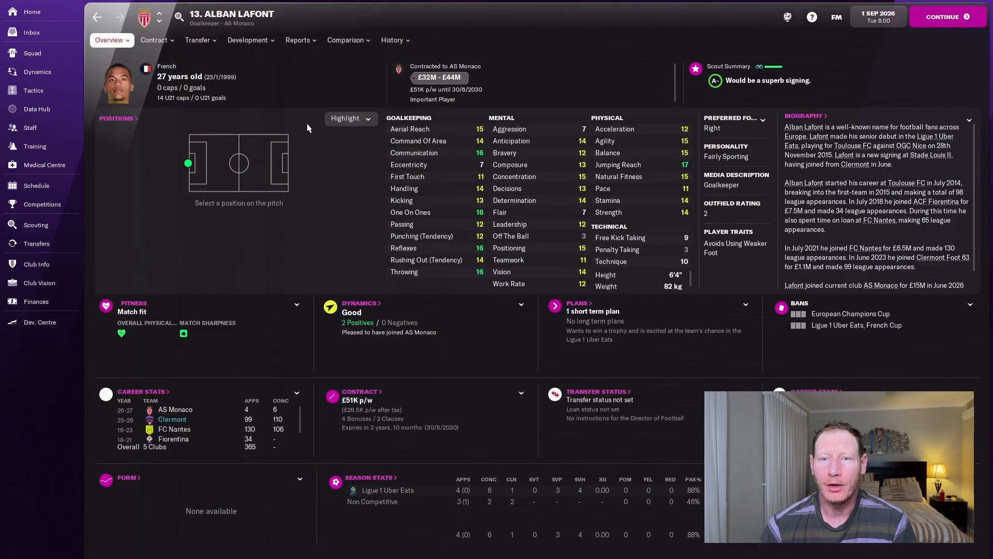
left_click(392, 40)
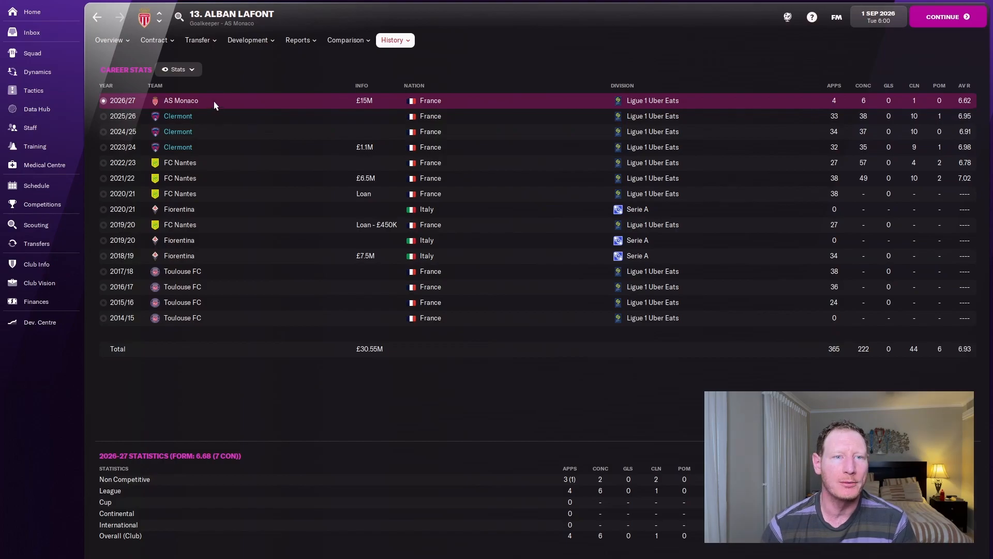
left_click(109, 39)
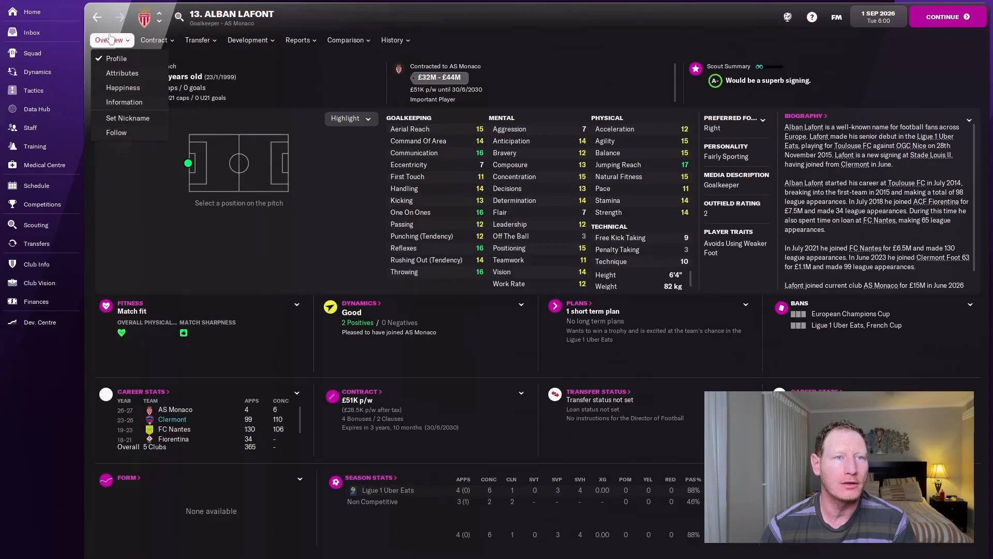
Check Lukas Kačavenda's season-by-season career stats, then return to the transfer list
left_click(36, 243)
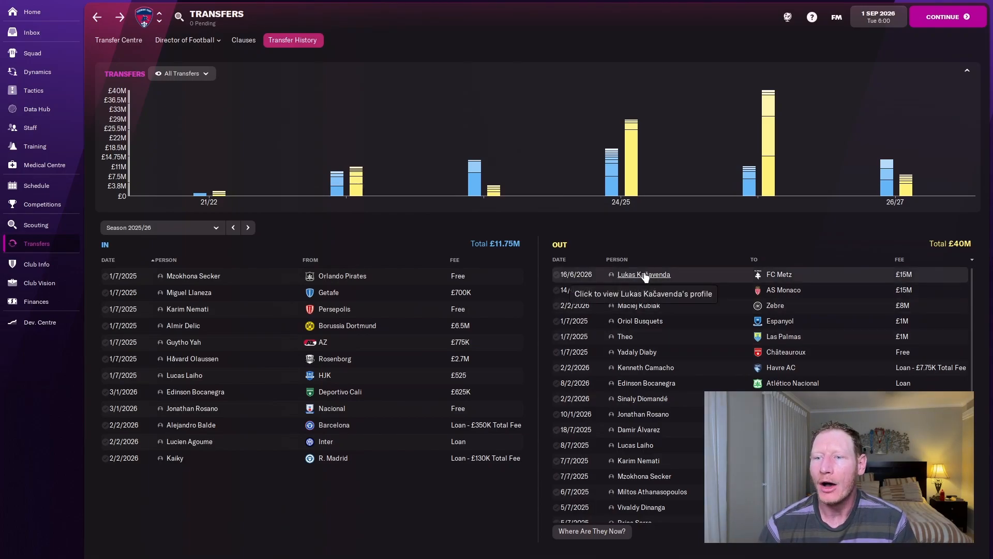
left_click(644, 274)
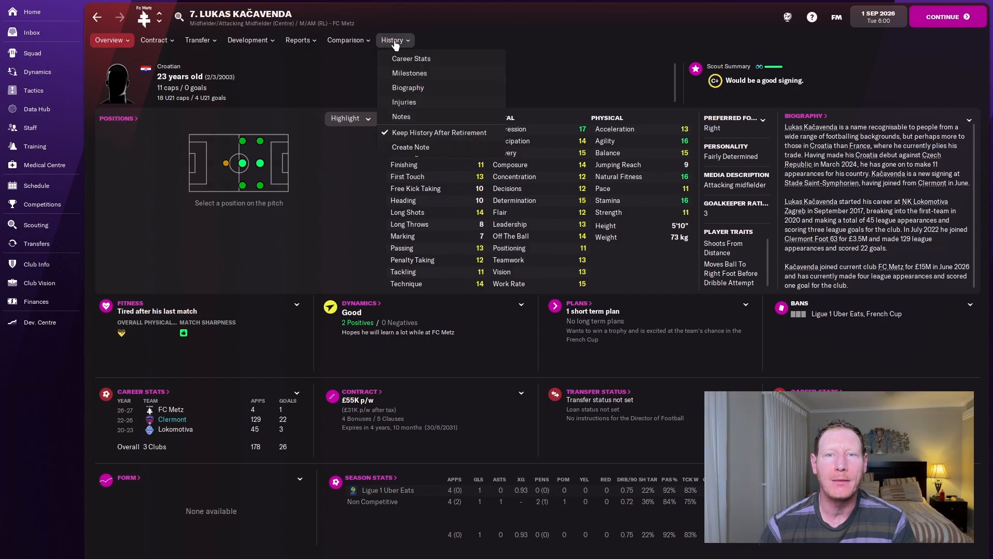
left_click(410, 59)
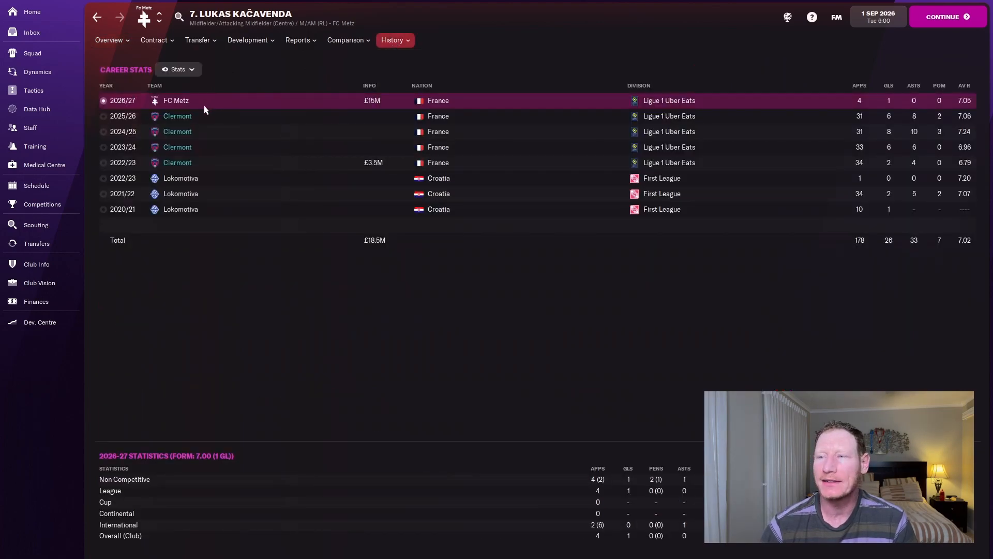
left_click(108, 40)
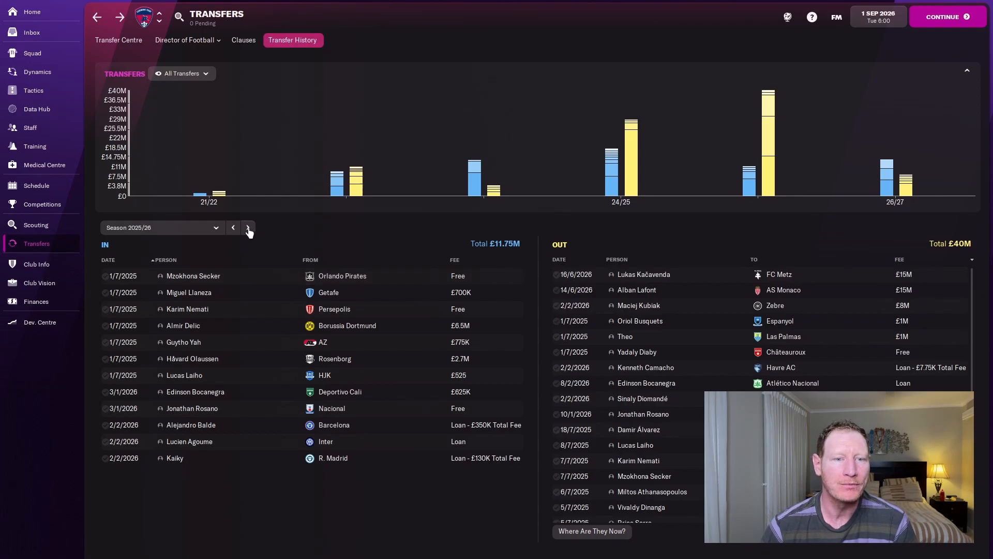
Return to 2026/27 transfers and sort departures by fee, led by Karim Nemati's £4.7M
left_click(247, 228)
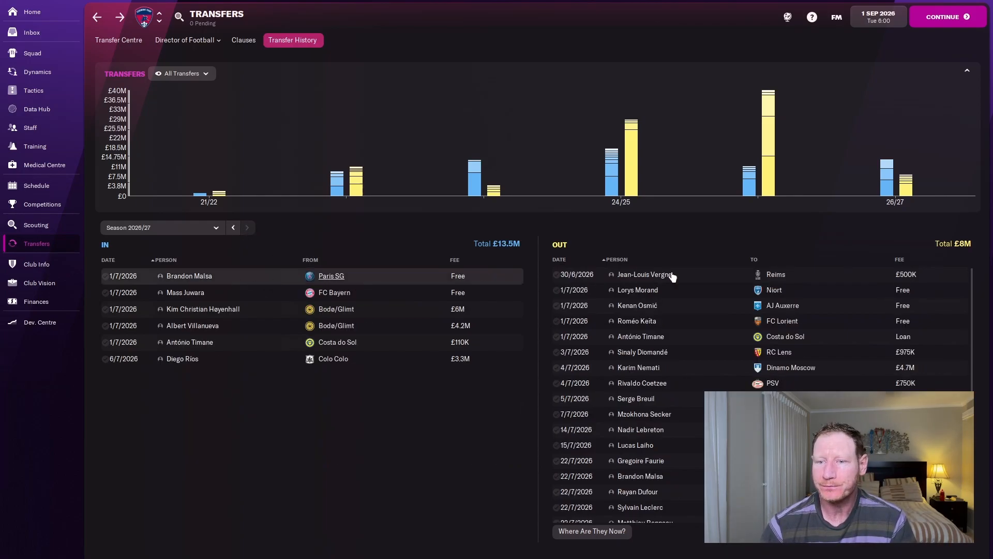
left_click(898, 259)
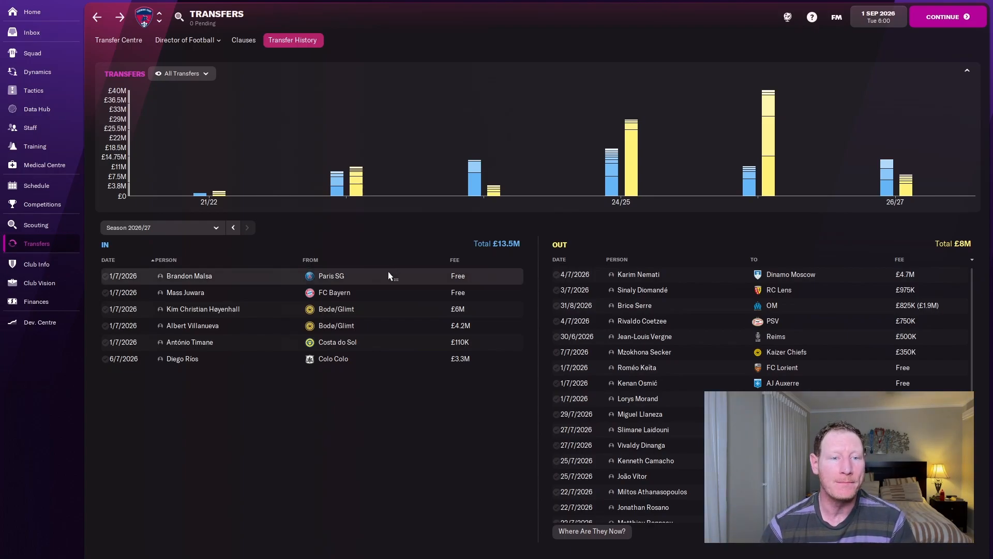
mouse_move(188, 275)
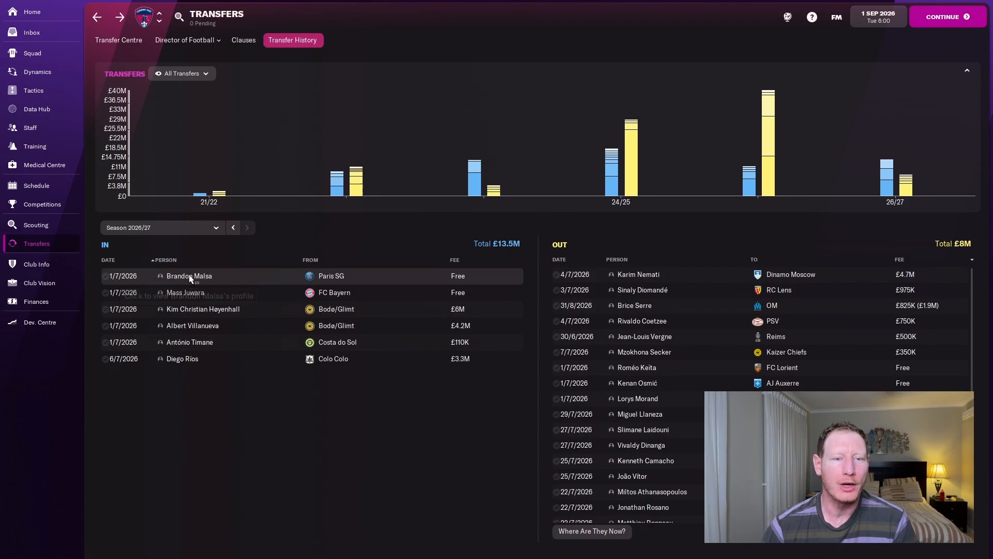
left_click(189, 276)
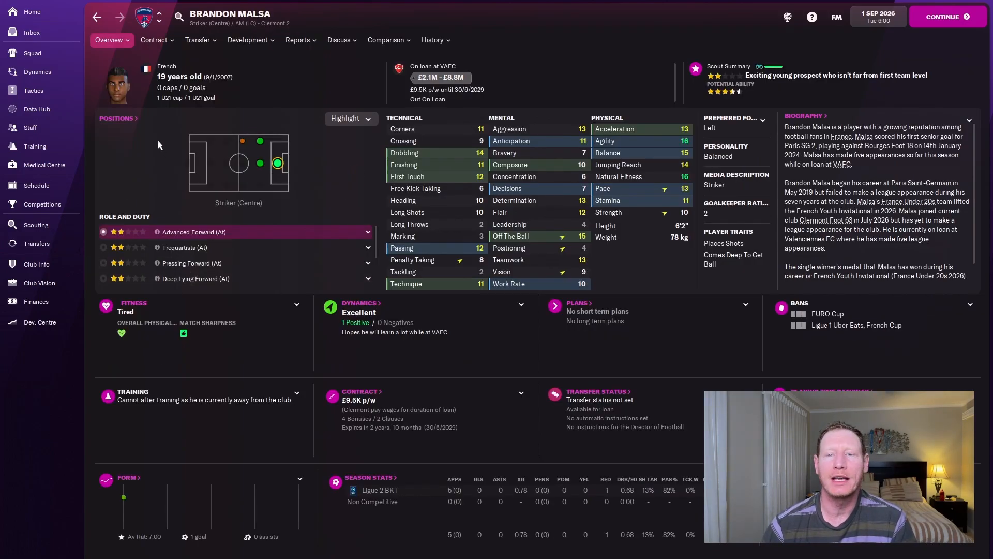
left_click(434, 40)
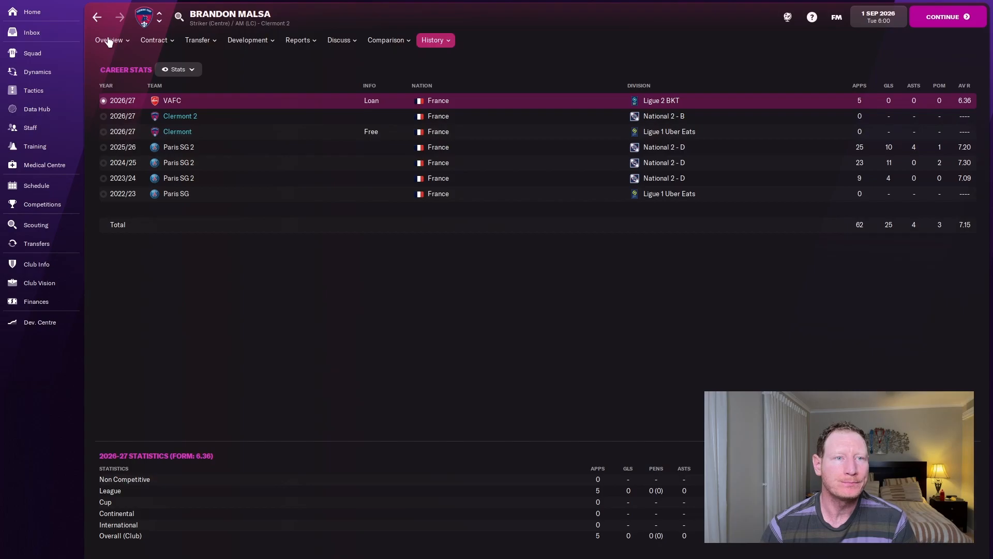
left_click(108, 40)
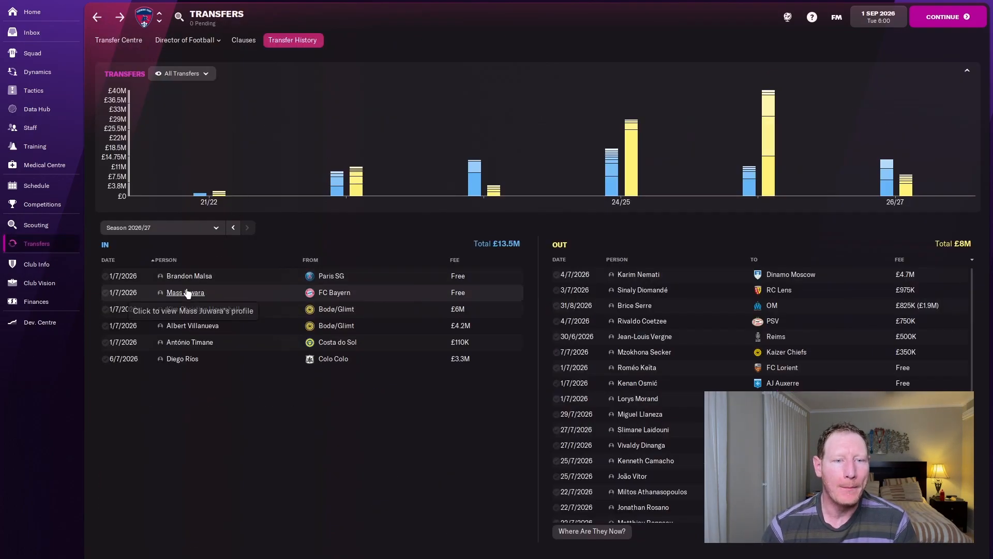
left_click(185, 292)
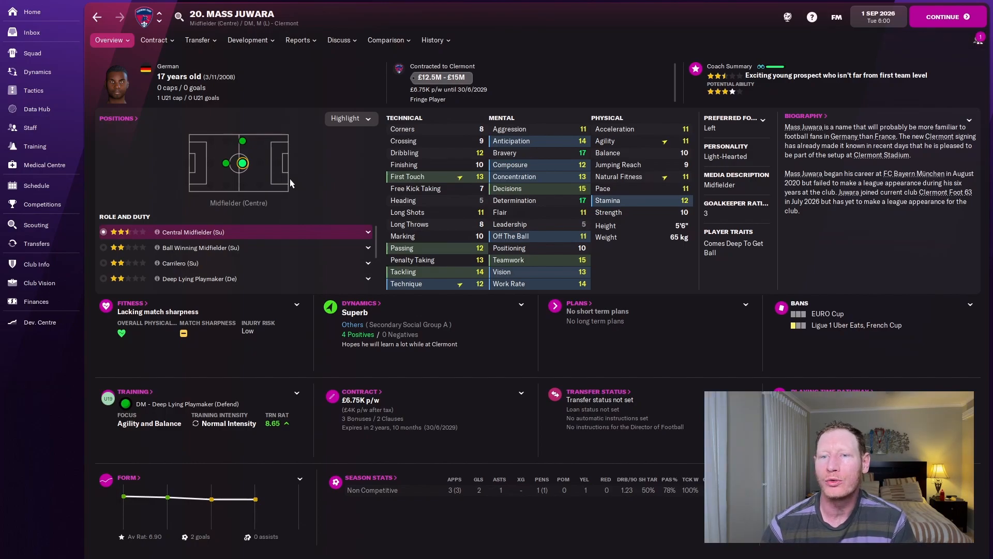
mouse_move(411, 169)
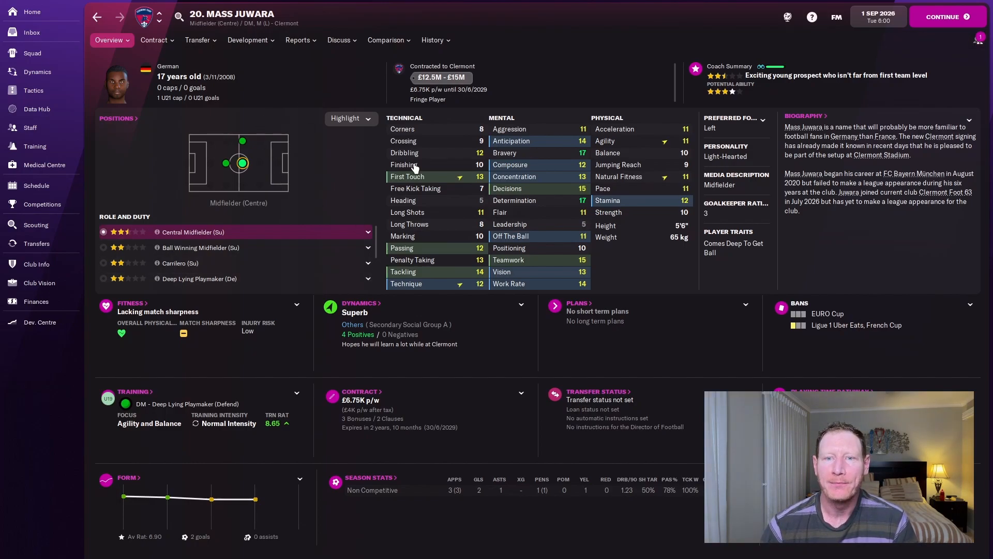
mouse_move(637, 144)
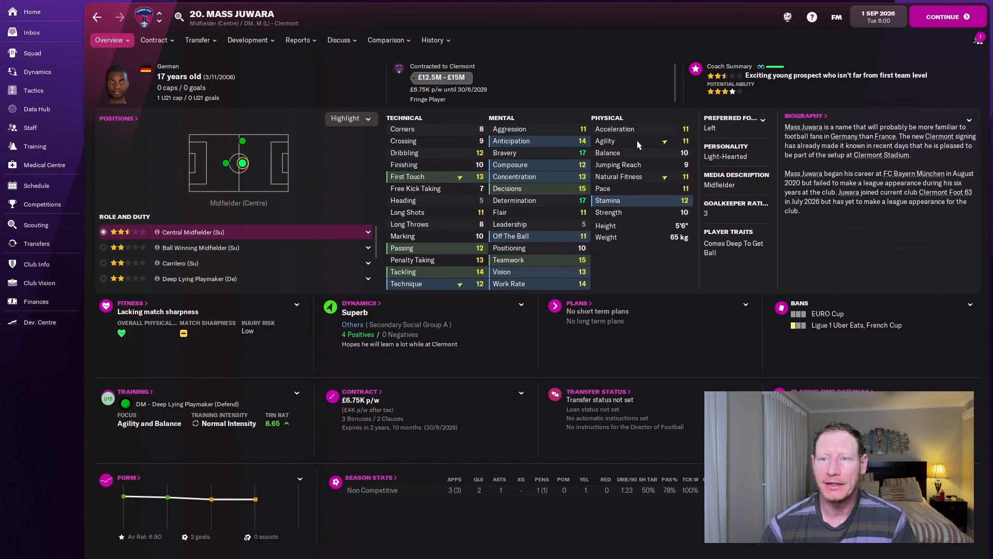
left_click(200, 40)
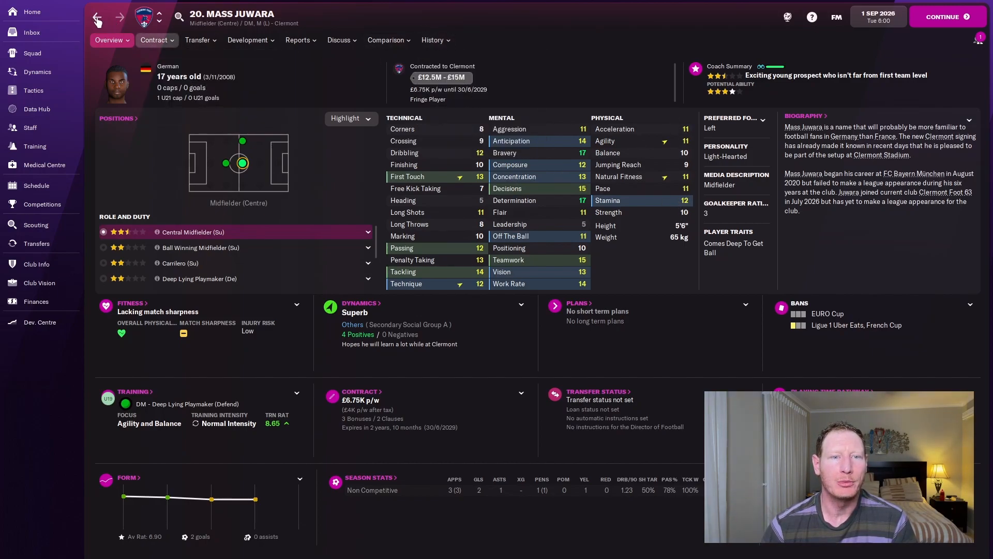
left_click(36, 243)
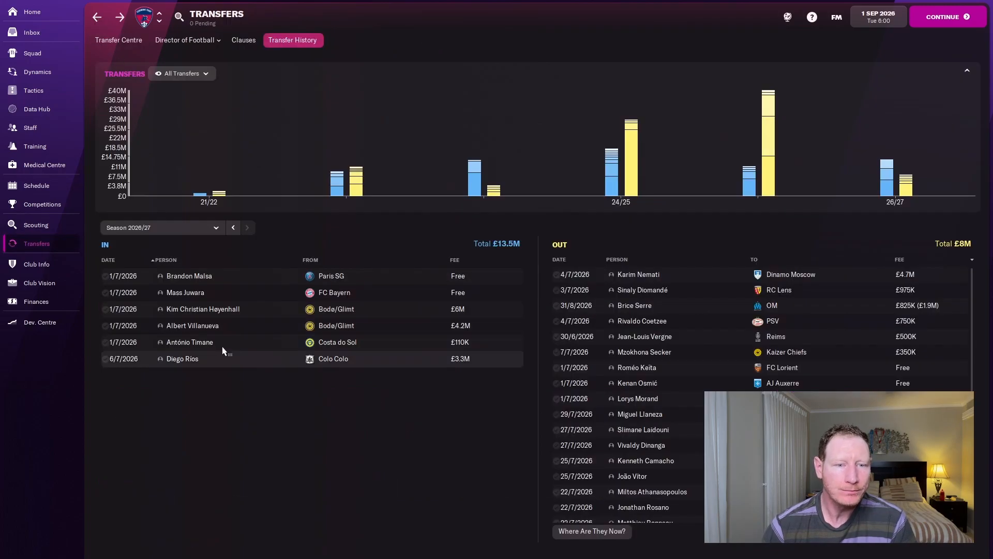
mouse_move(198, 321)
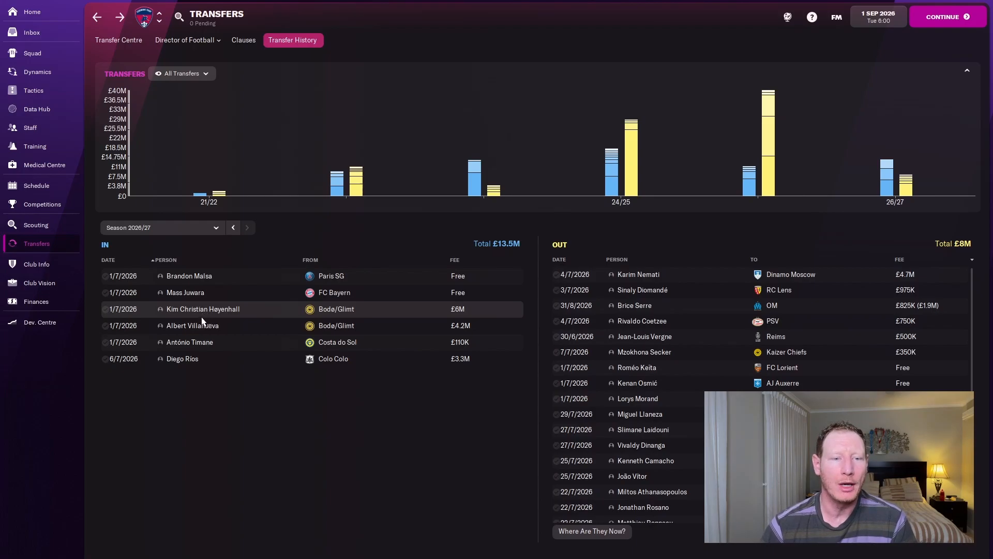
mouse_move(203, 309)
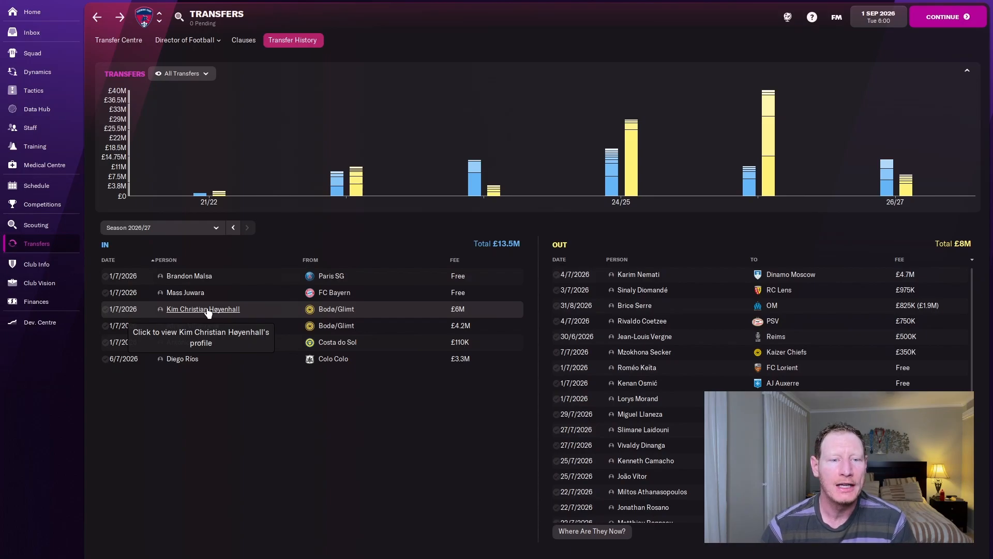
left_click(203, 309)
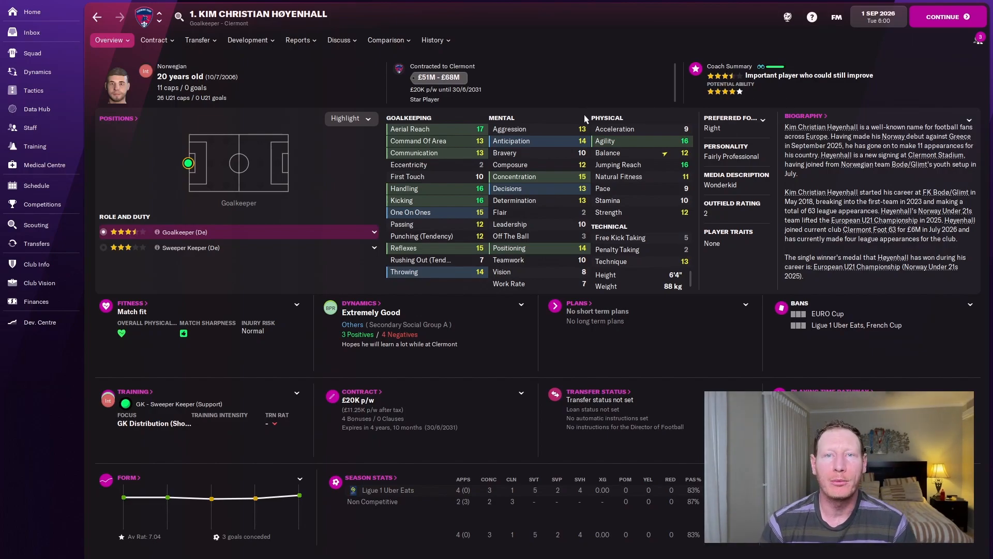
mouse_move(587, 118)
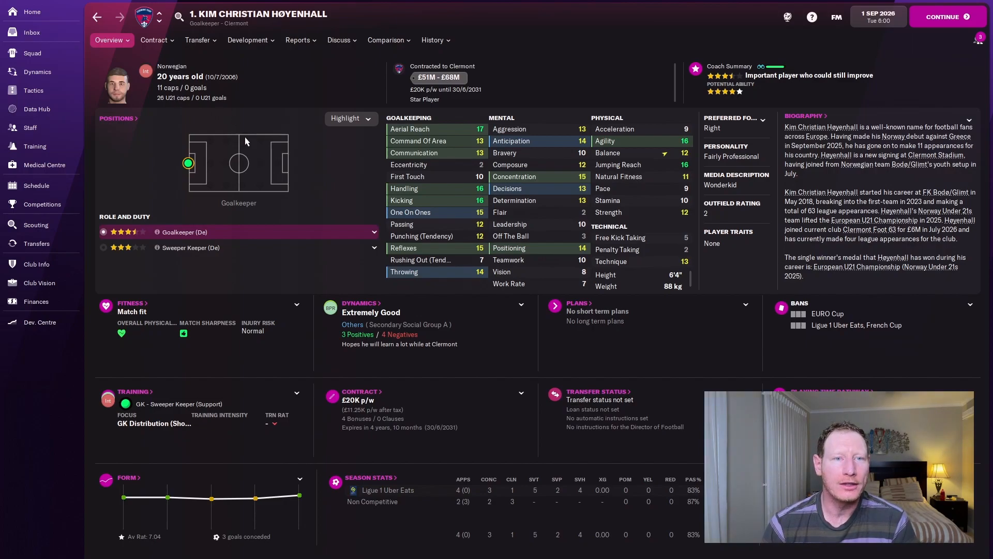
mouse_move(239, 144)
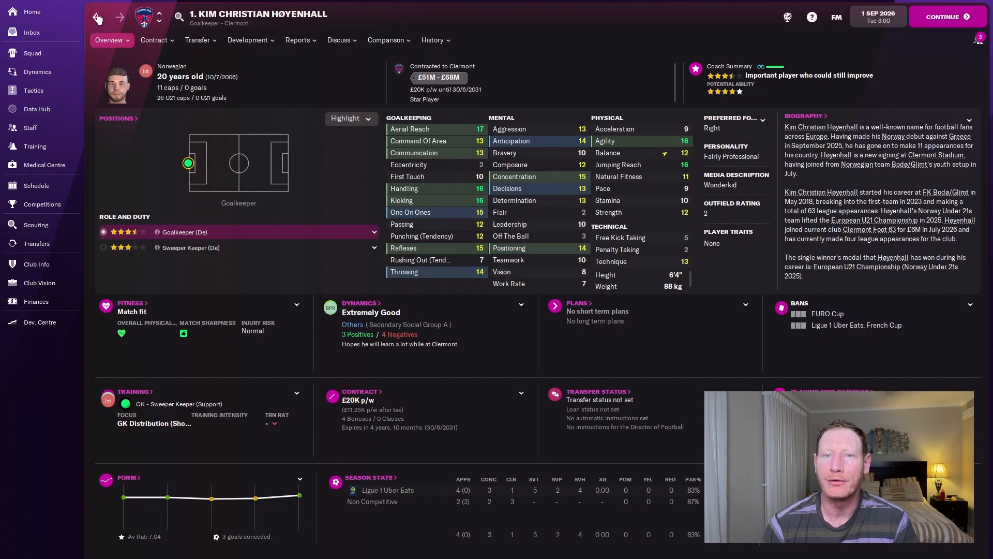
left_click(36, 243)
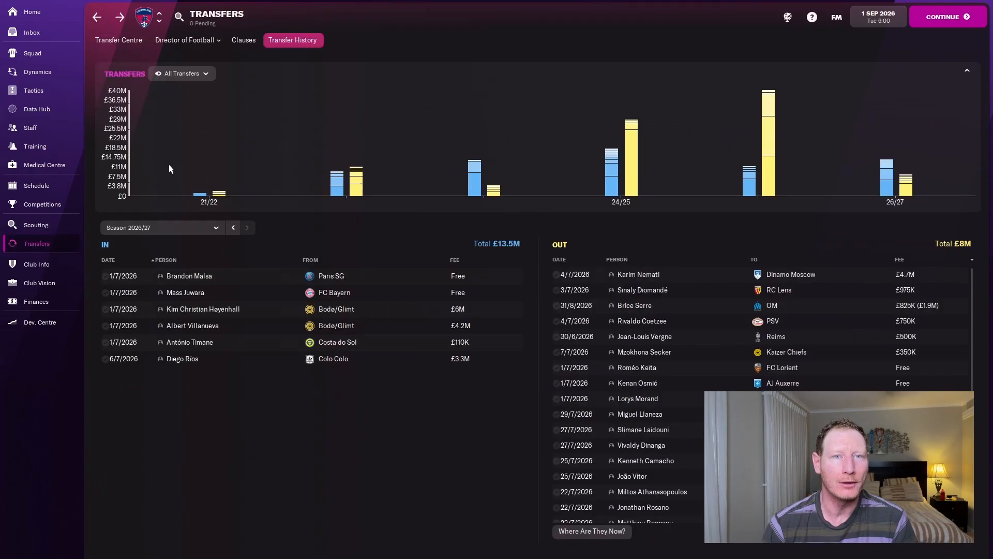
mouse_move(192, 324)
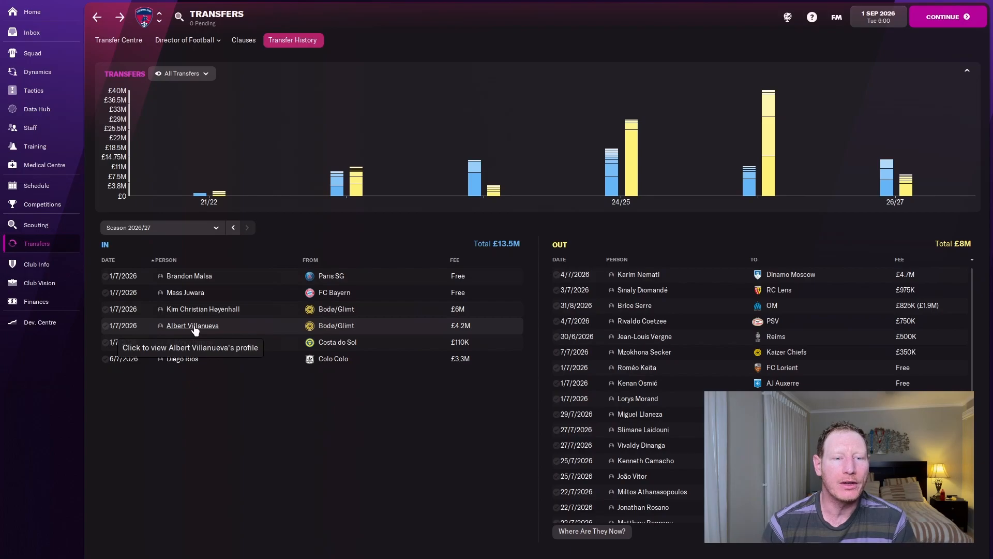
left_click(192, 325)
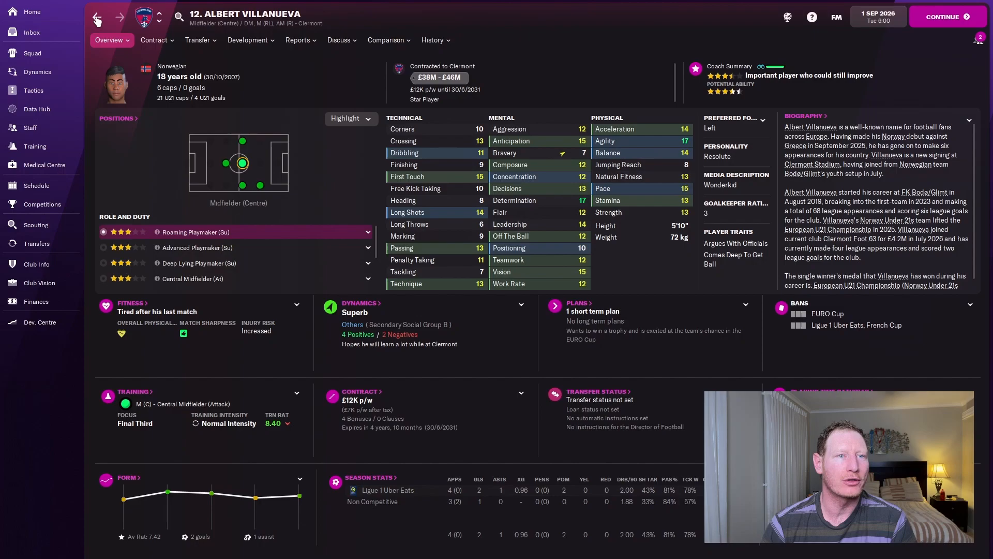
left_click(36, 243)
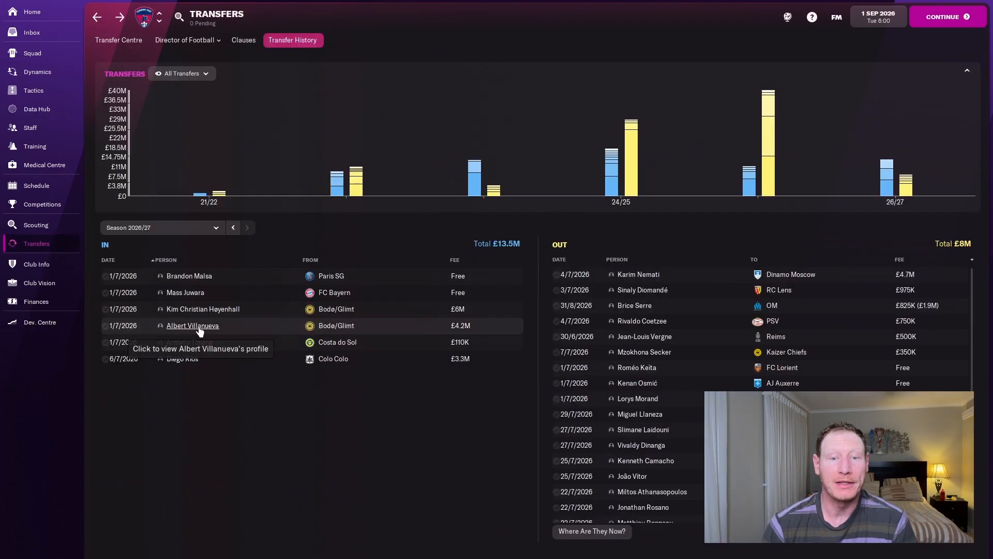
mouse_move(189, 342)
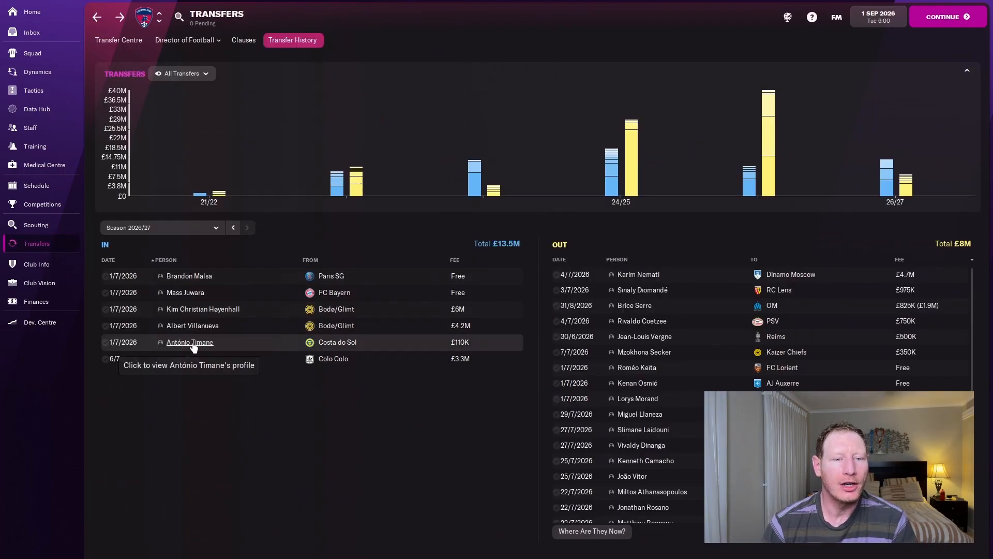
left_click(190, 342)
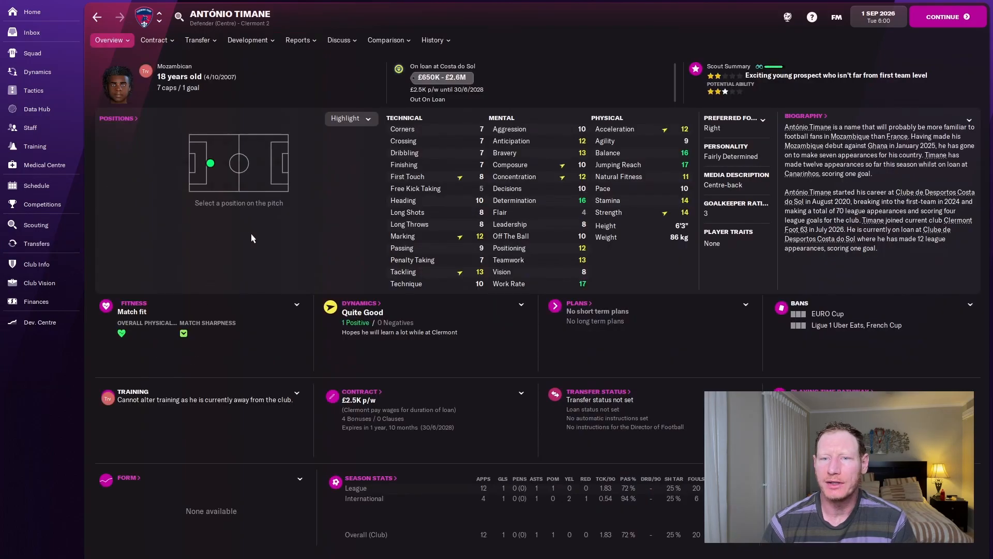
mouse_move(335, 205)
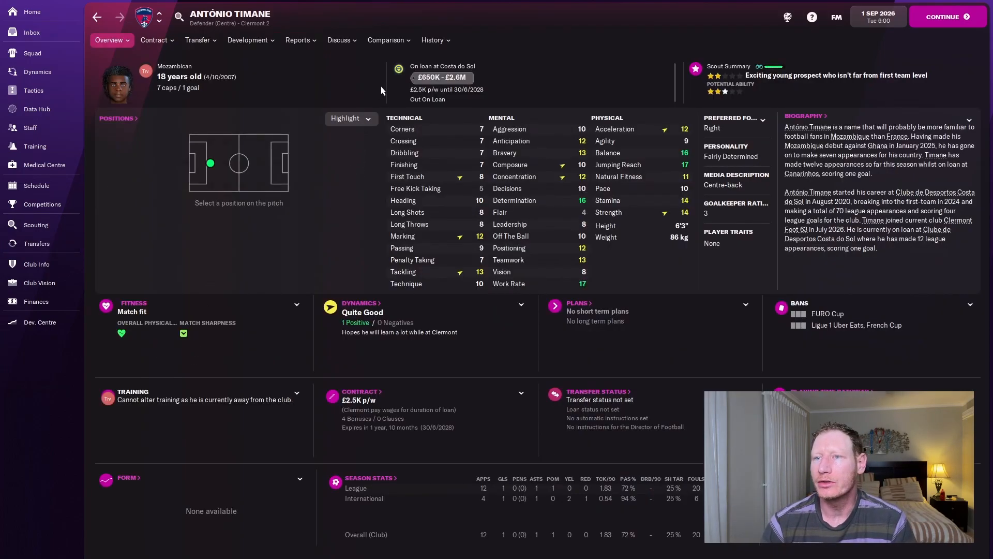
left_click(432, 39)
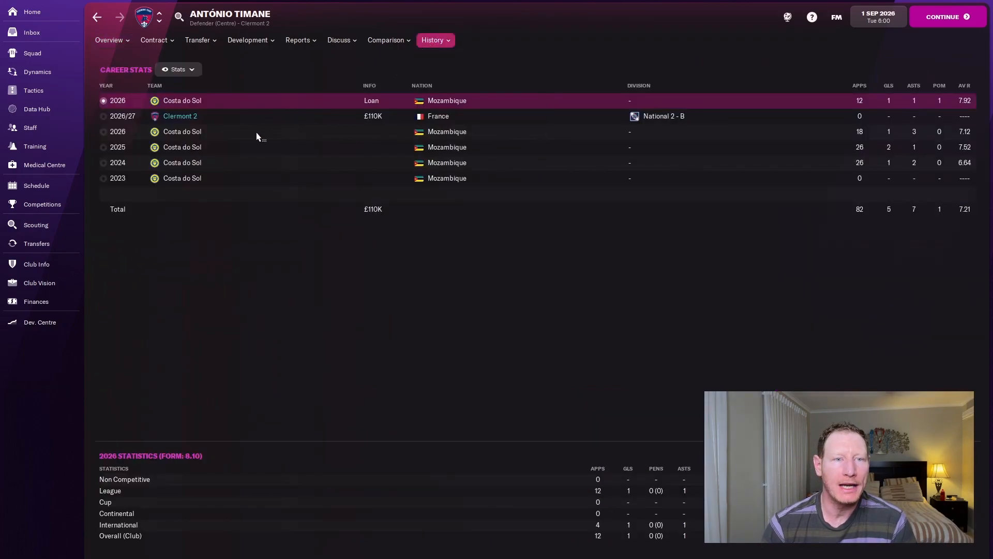
left_click(110, 40)
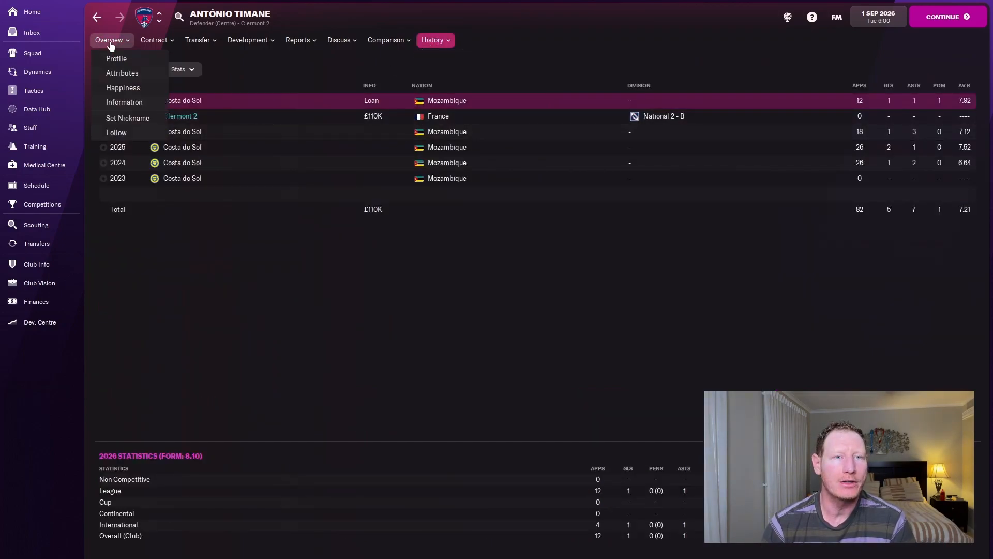
left_click(116, 59)
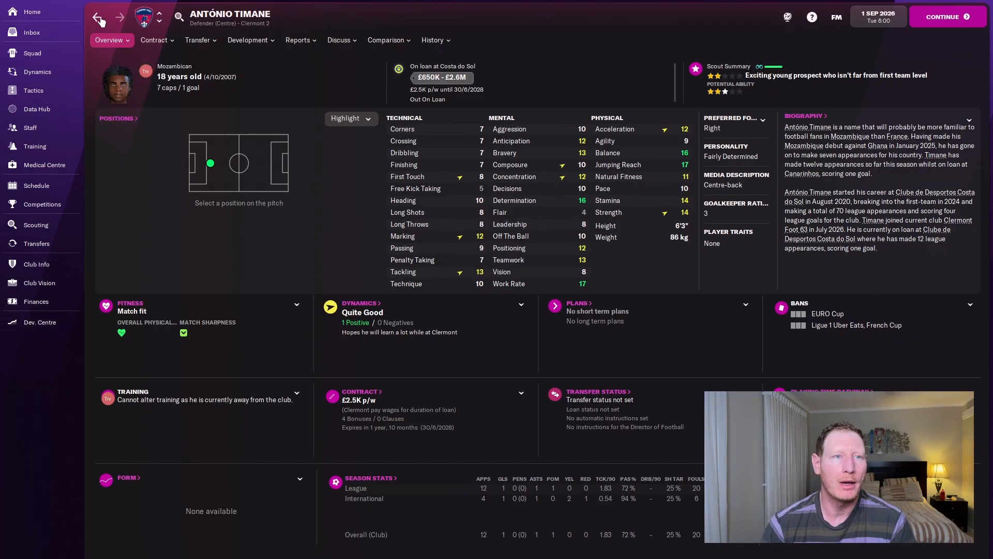
left_click(36, 243)
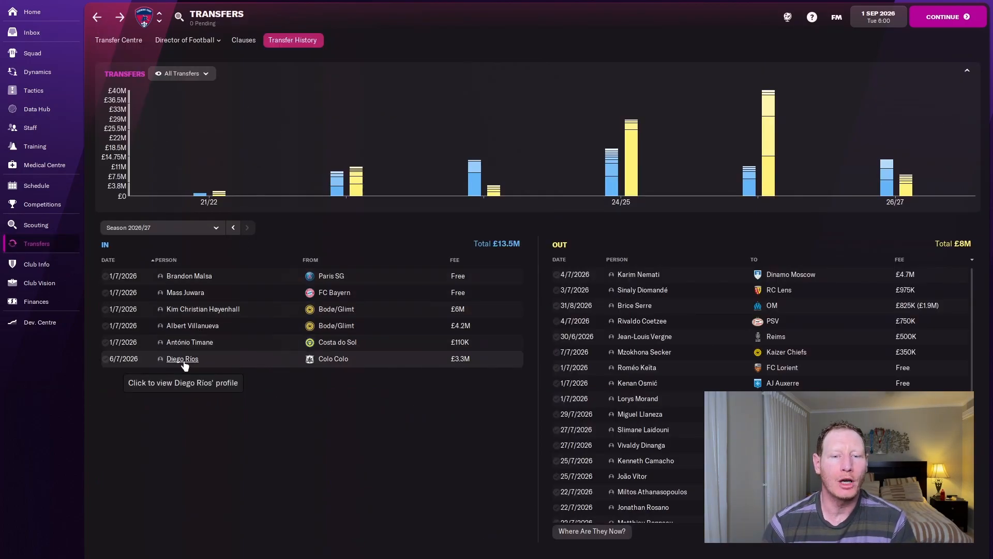
View Diego Ríos's profile, then move on to the club's tactics overview
left_click(181, 358)
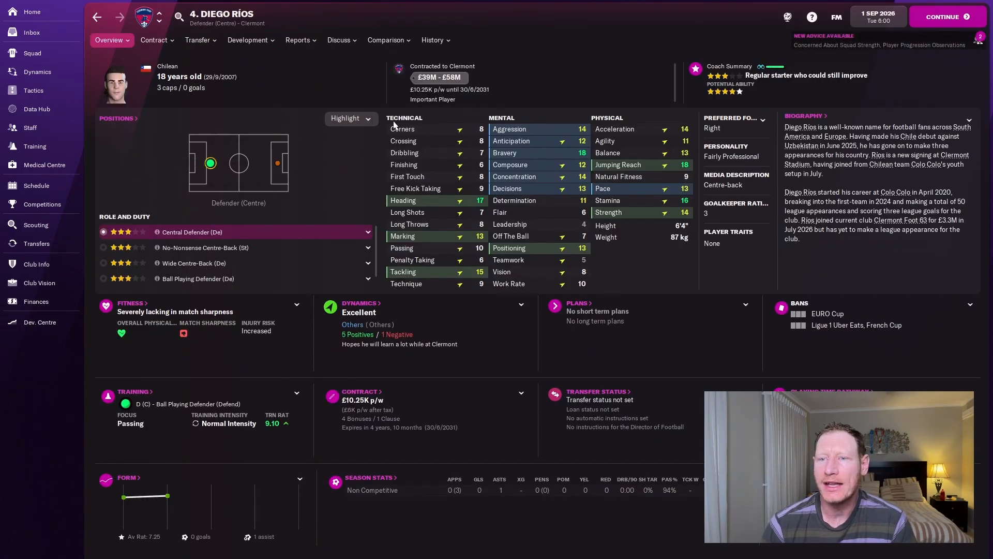
mouse_move(327, 181)
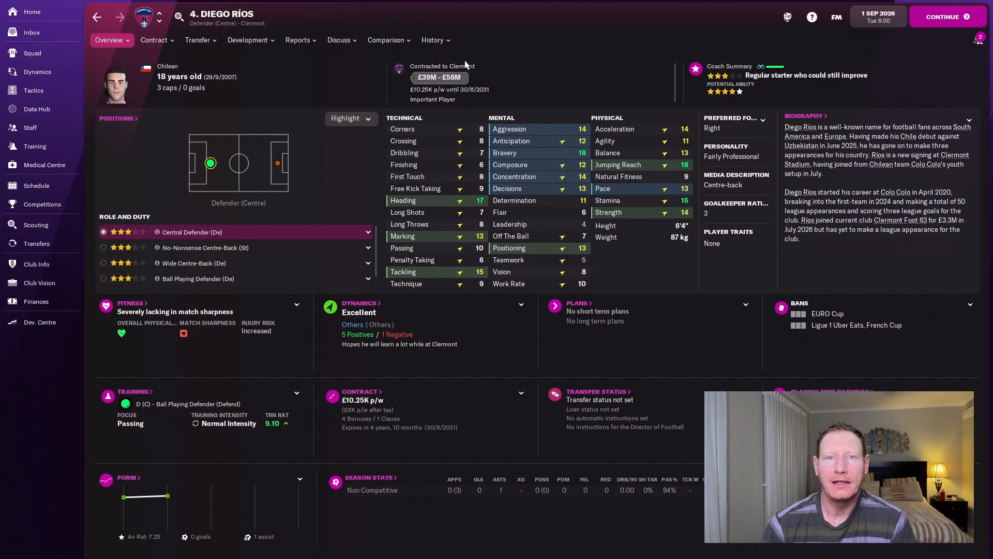
mouse_move(480, 287)
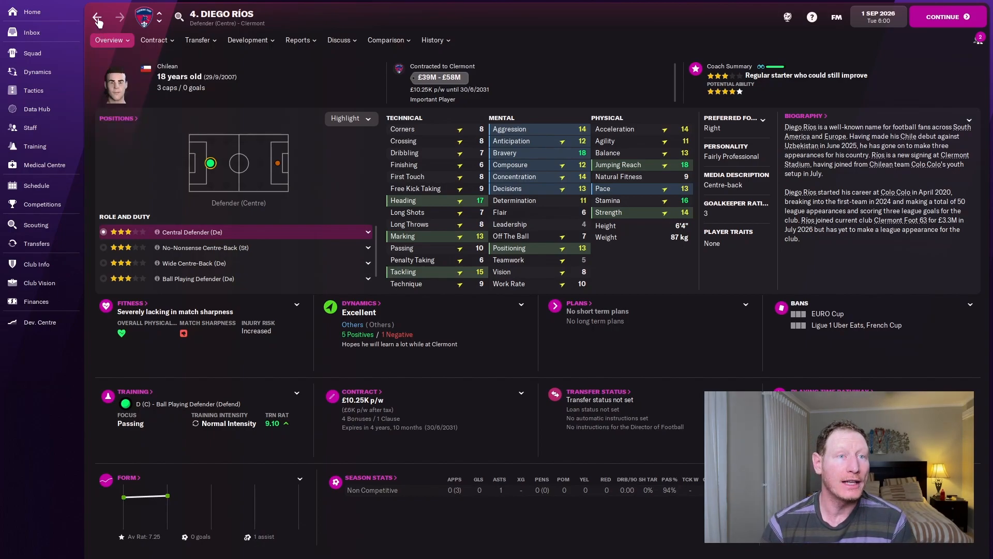
left_click(37, 243)
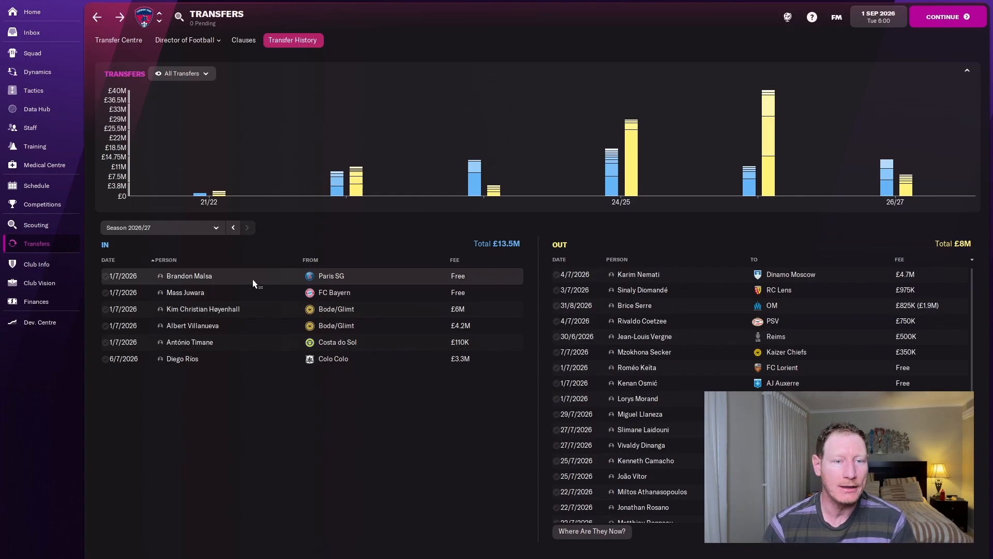
left_click(33, 90)
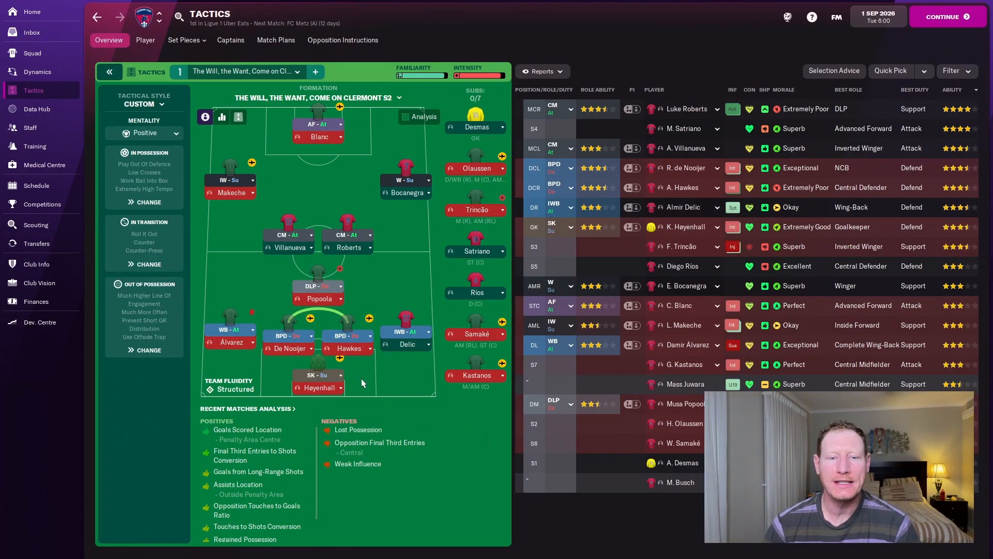
mouse_move(357, 372)
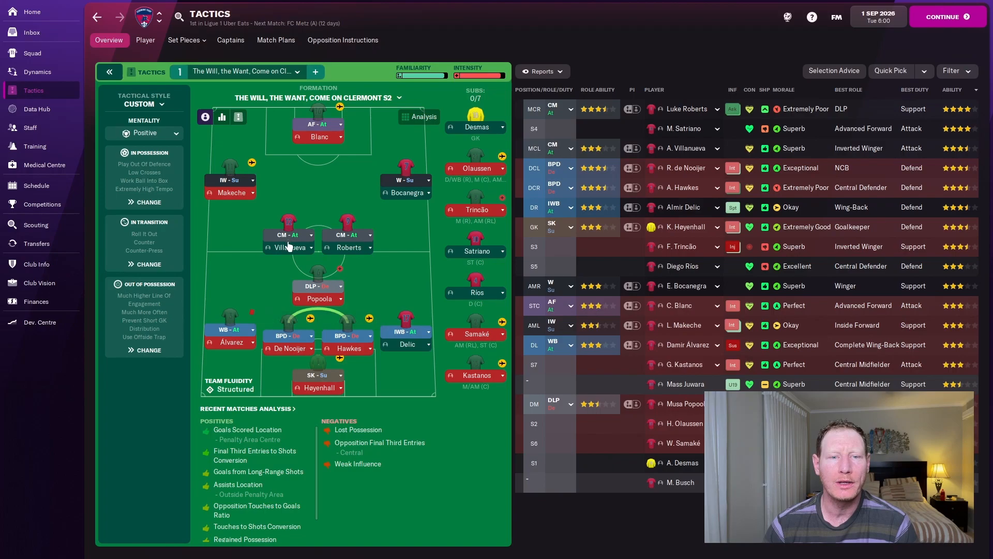
mouse_move(350, 247)
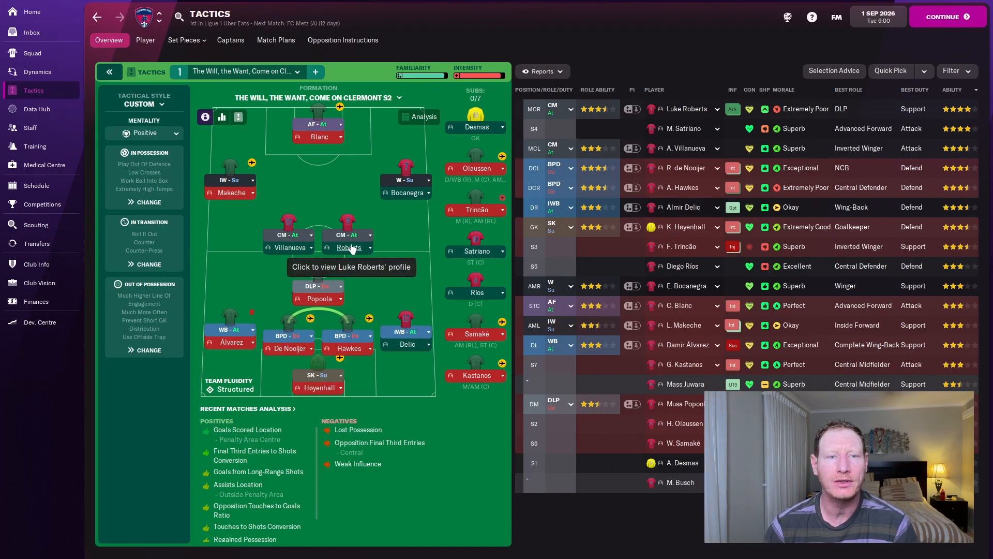
mouse_move(275, 176)
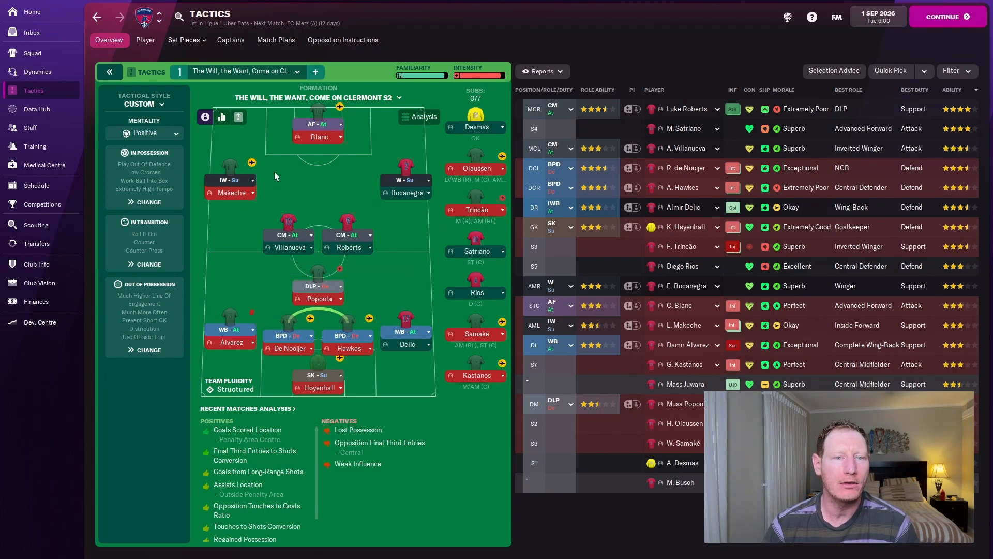
mouse_move(284, 131)
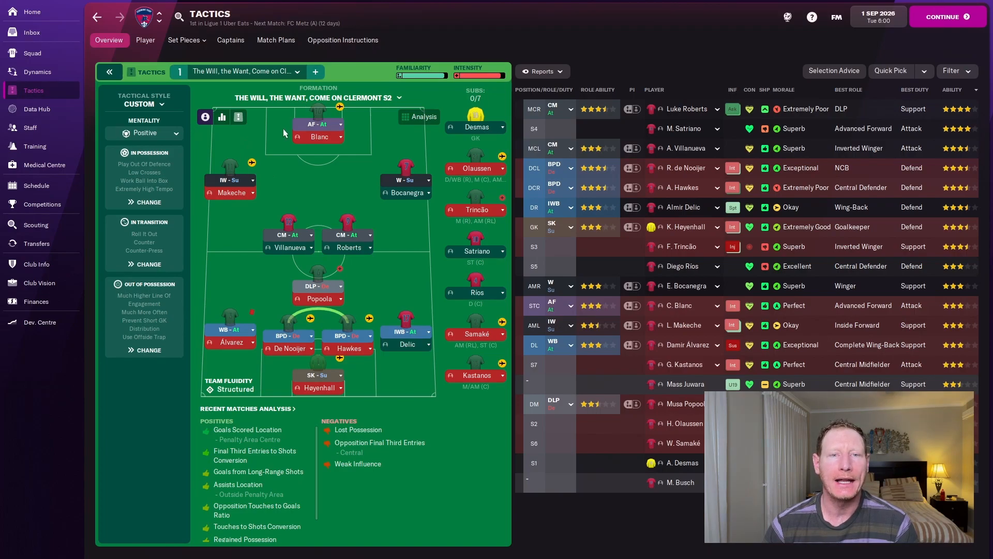
mouse_move(318, 137)
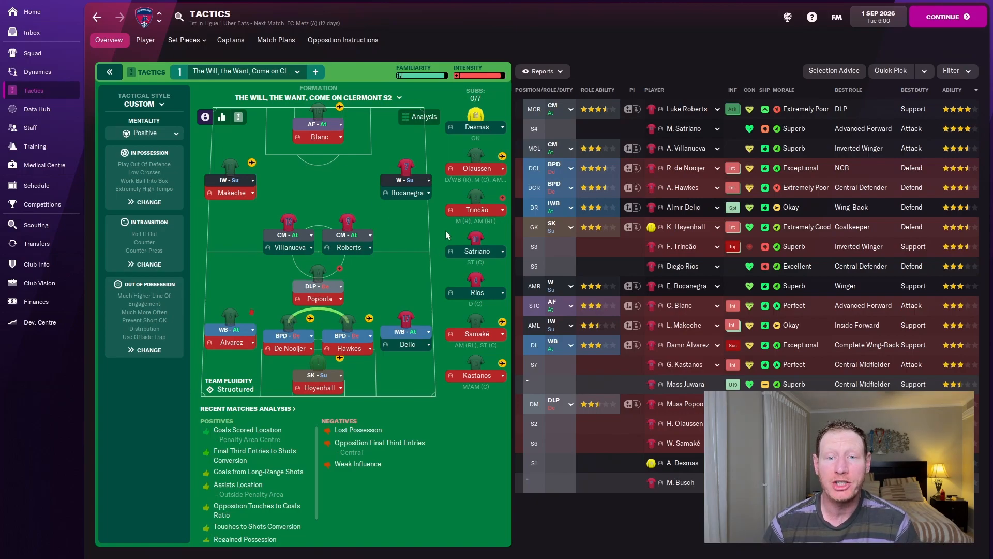
mouse_move(412, 353)
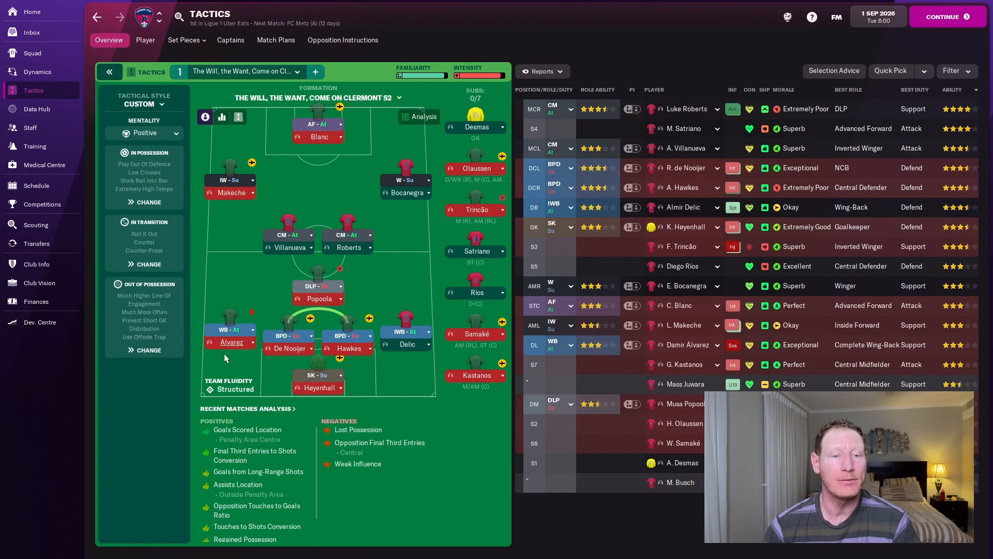
mouse_move(408, 345)
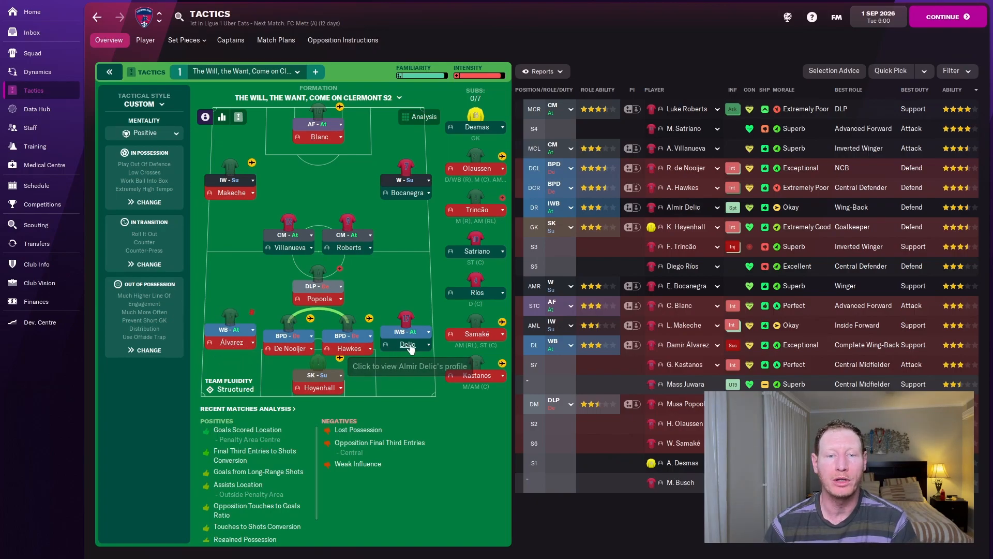
mouse_move(446, 323)
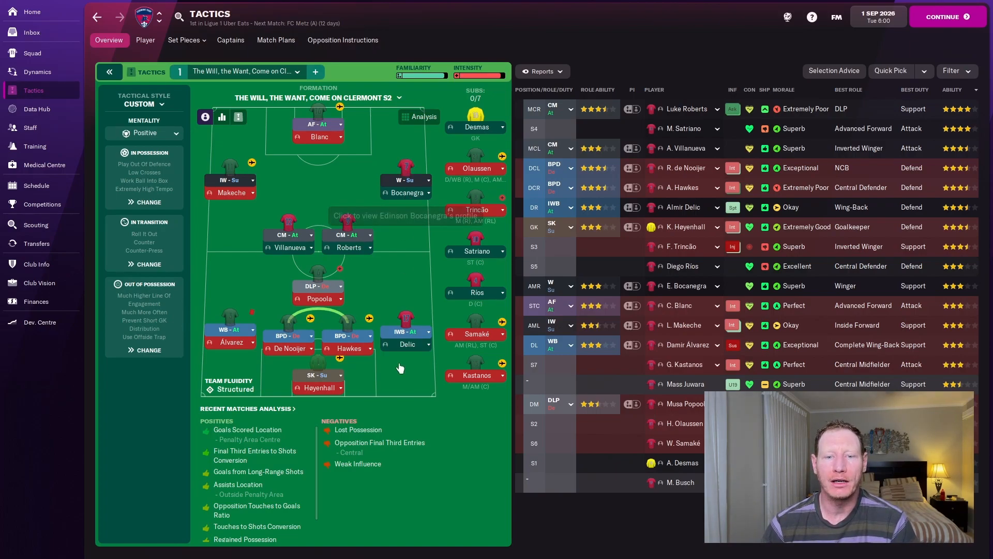
mouse_move(406, 317)
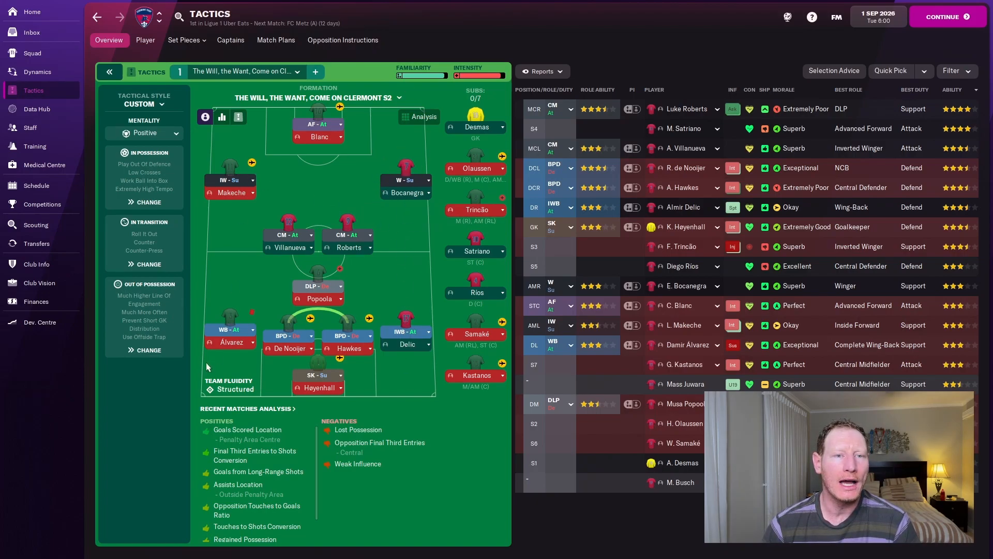
mouse_move(223, 225)
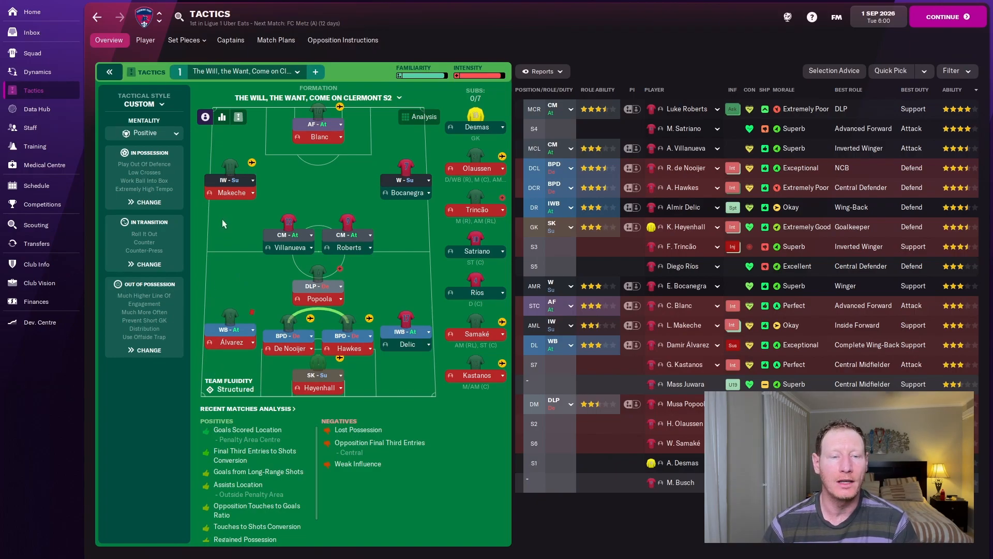
left_click(42, 204)
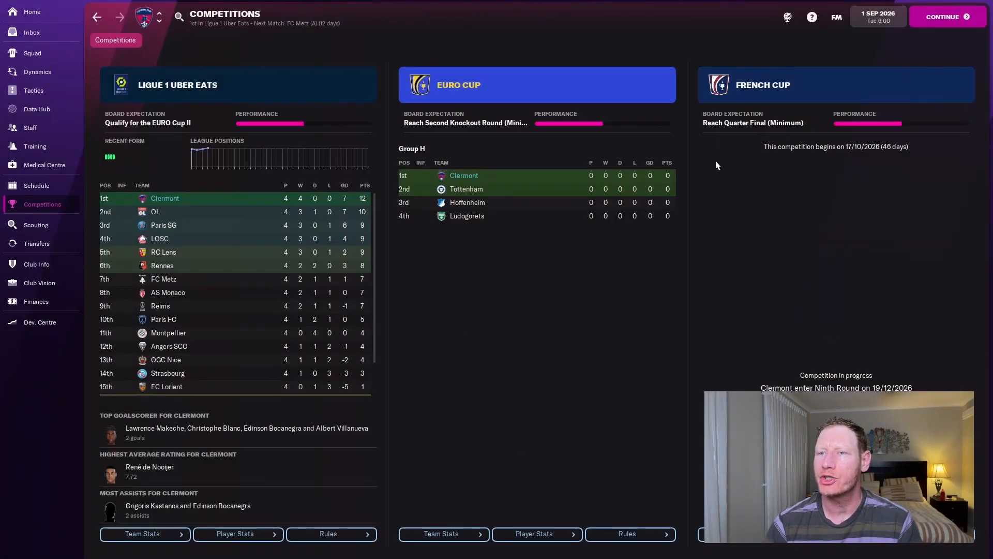
mouse_move(753, 122)
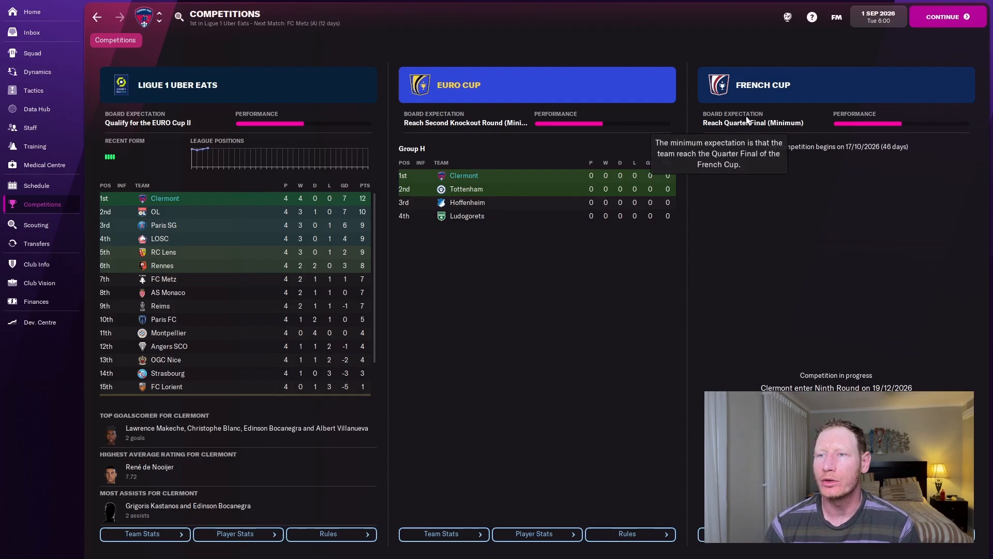
mouse_move(487, 163)
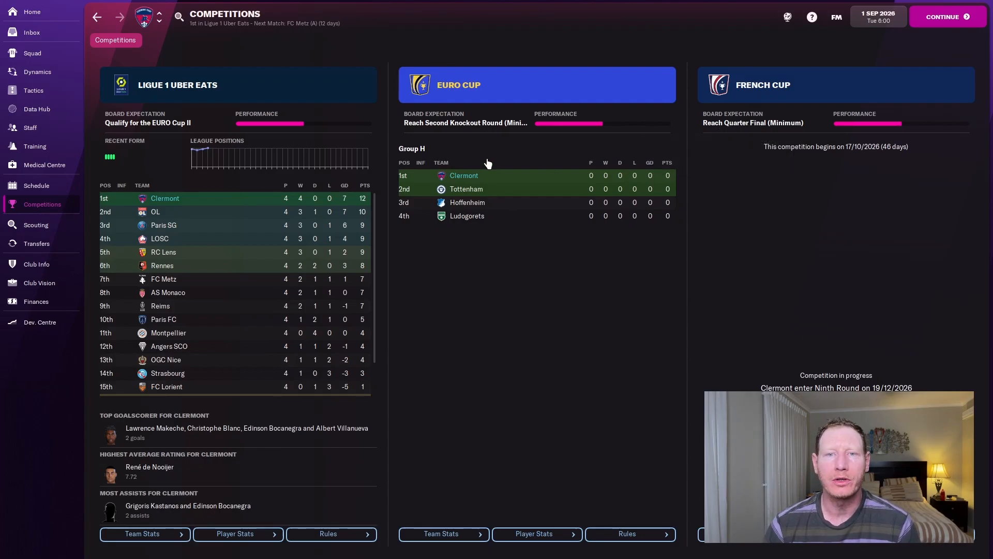
mouse_move(458, 84)
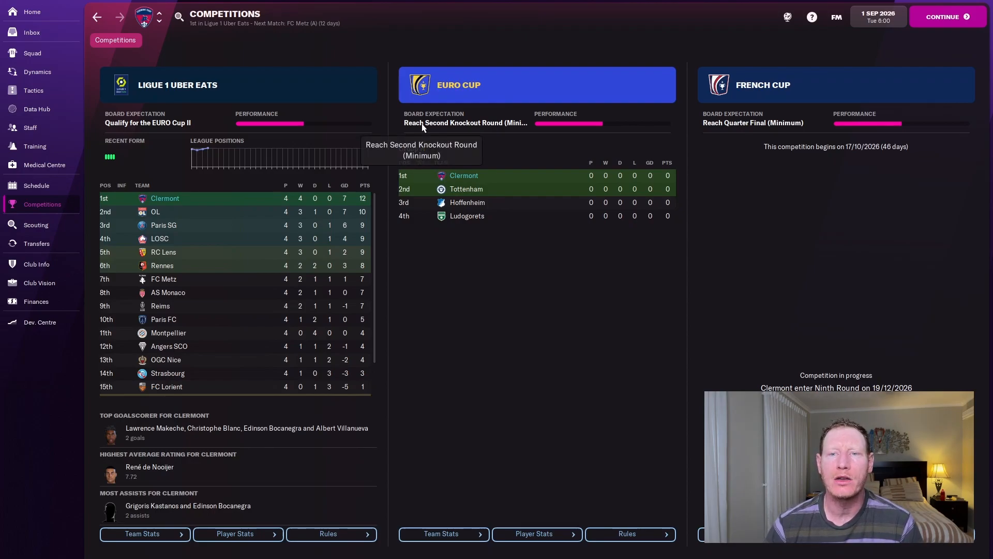
mouse_move(466, 189)
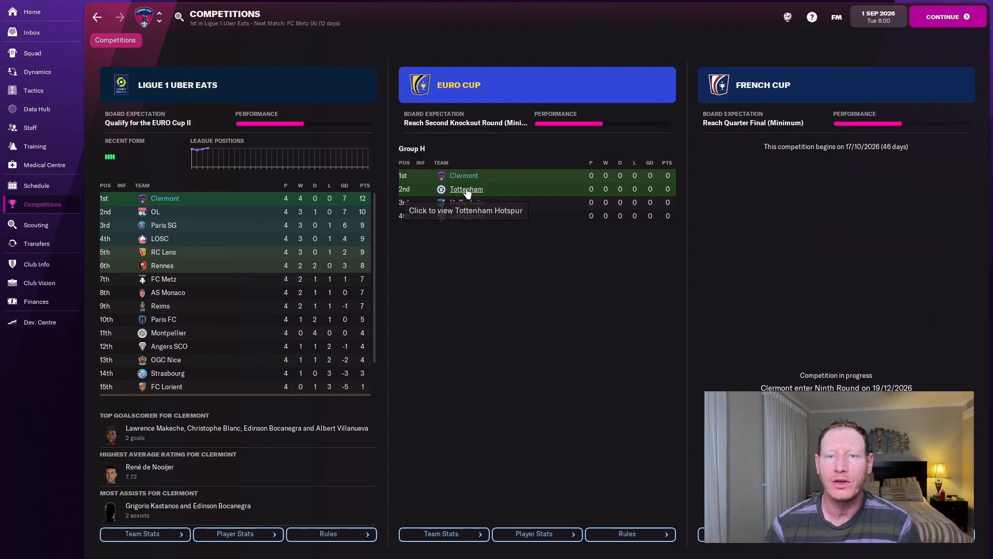
mouse_move(468, 228)
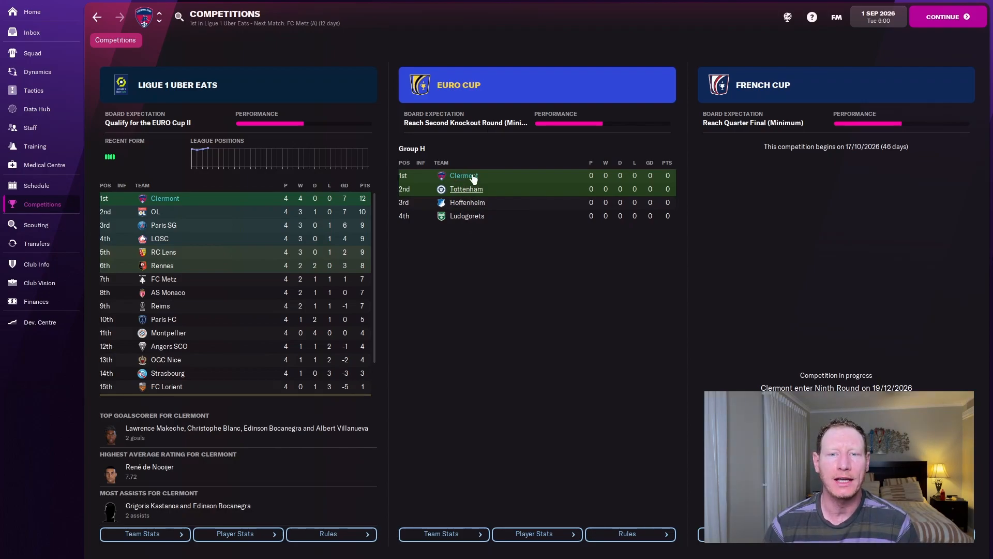
mouse_move(471, 189)
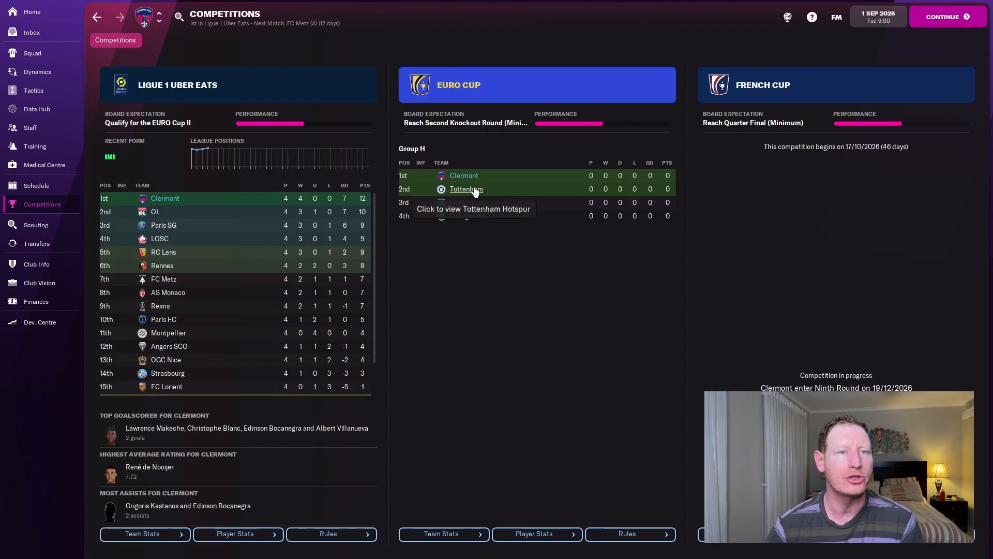
mouse_move(172, 99)
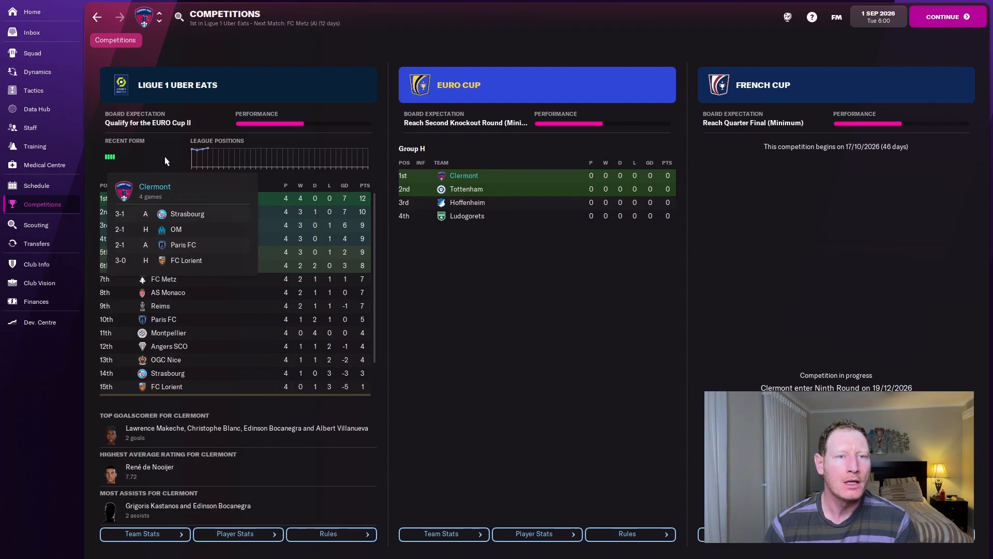
mouse_move(162, 159)
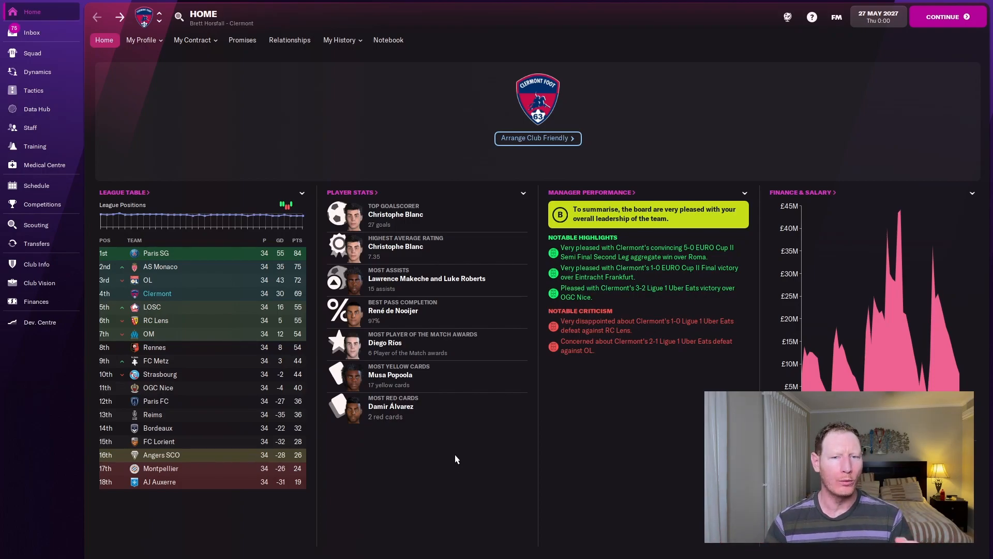
mouse_move(180, 245)
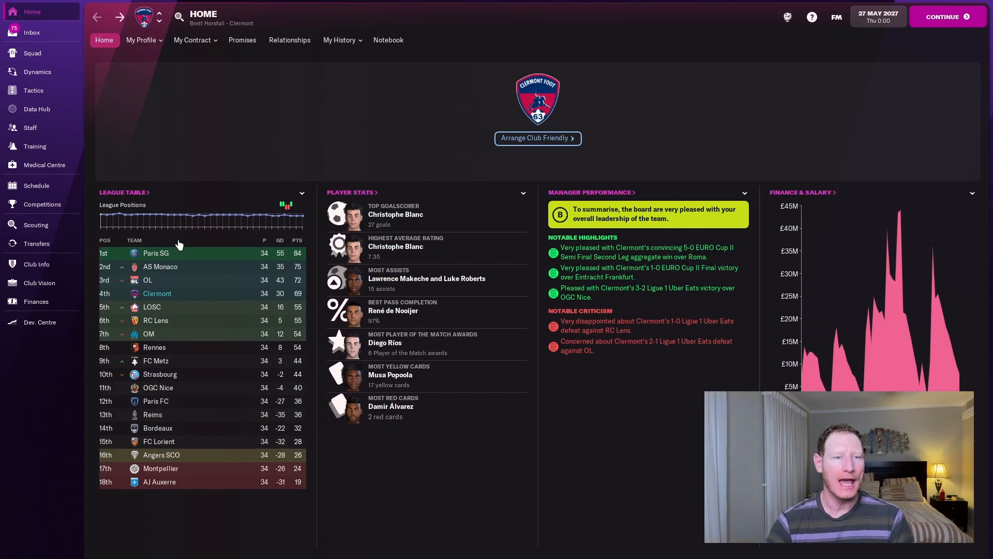
mouse_move(157, 293)
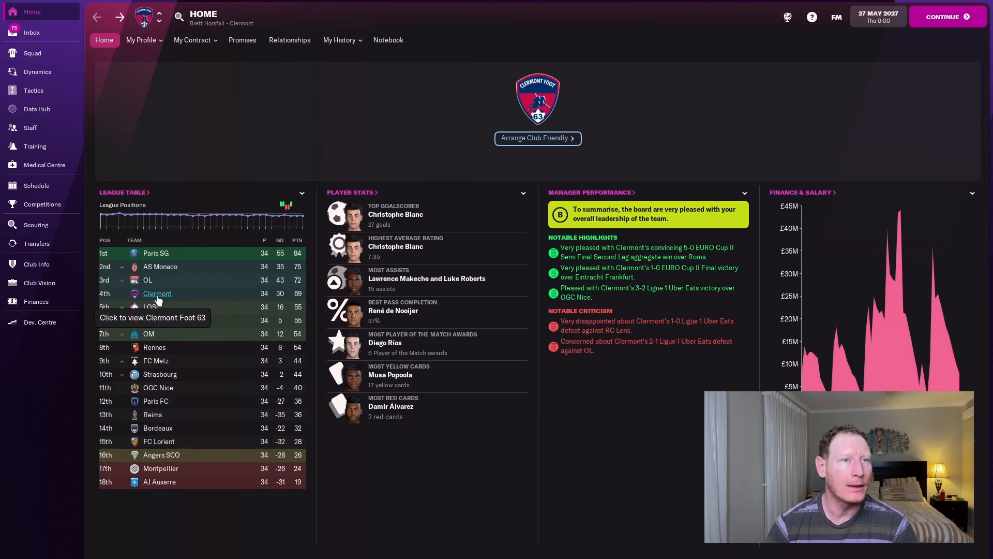
mouse_move(205, 301)
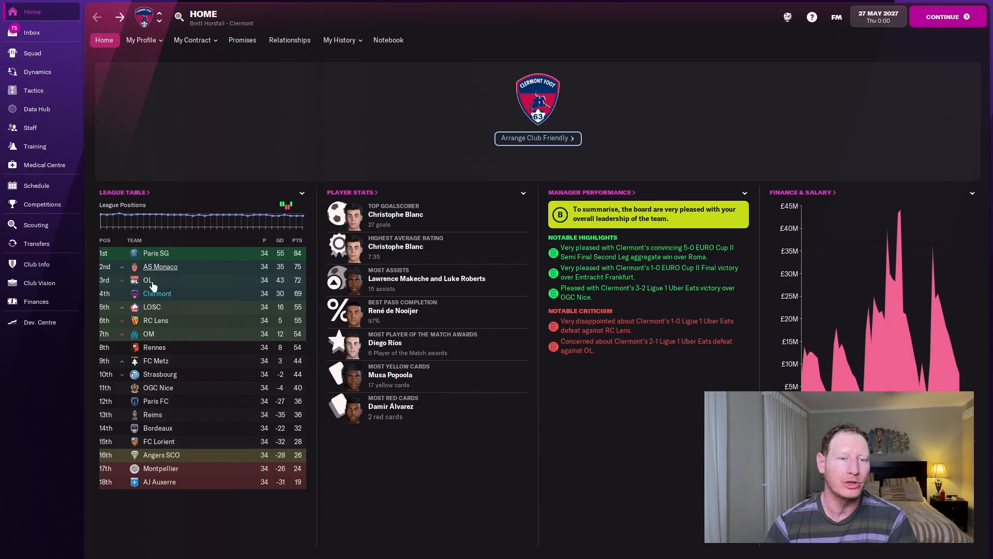
mouse_move(160, 224)
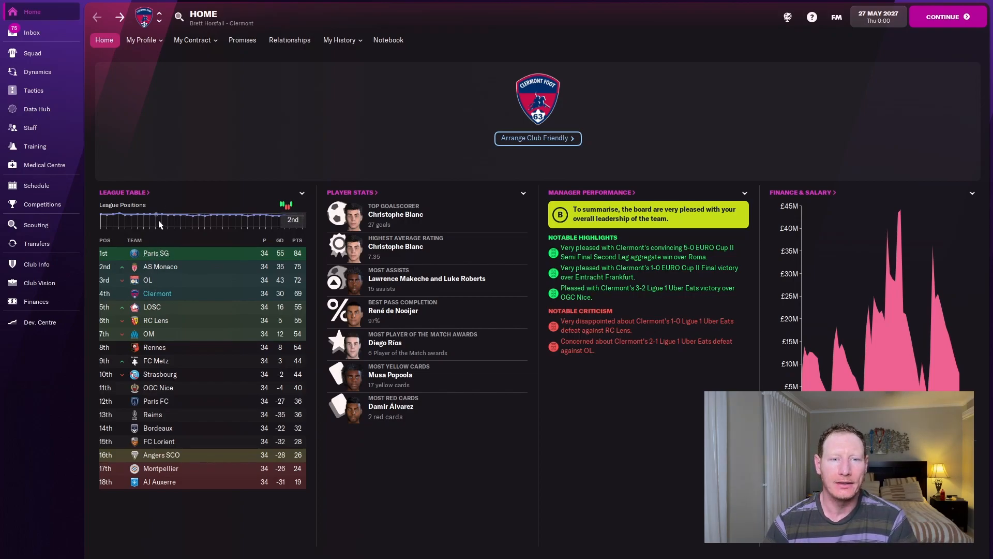
mouse_move(37, 223)
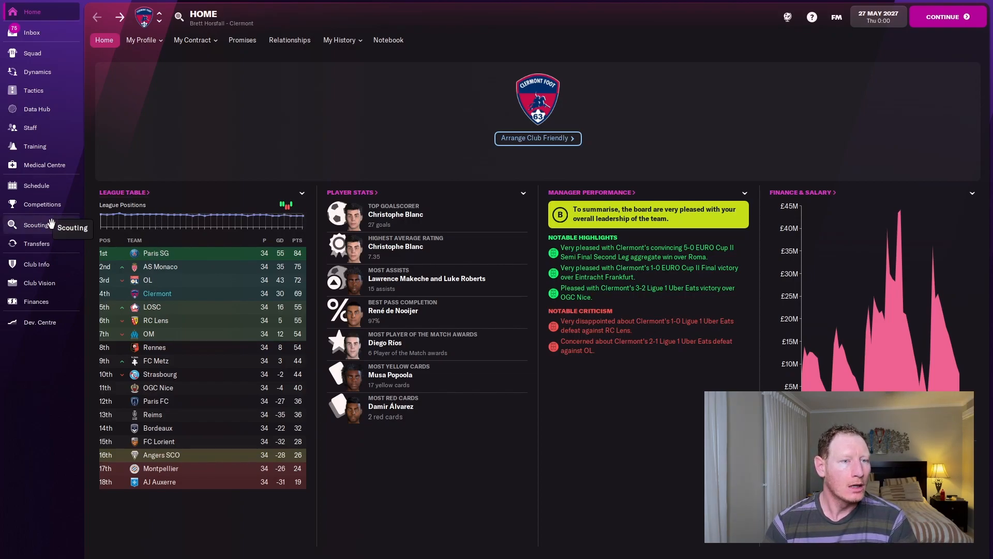
mouse_move(42, 204)
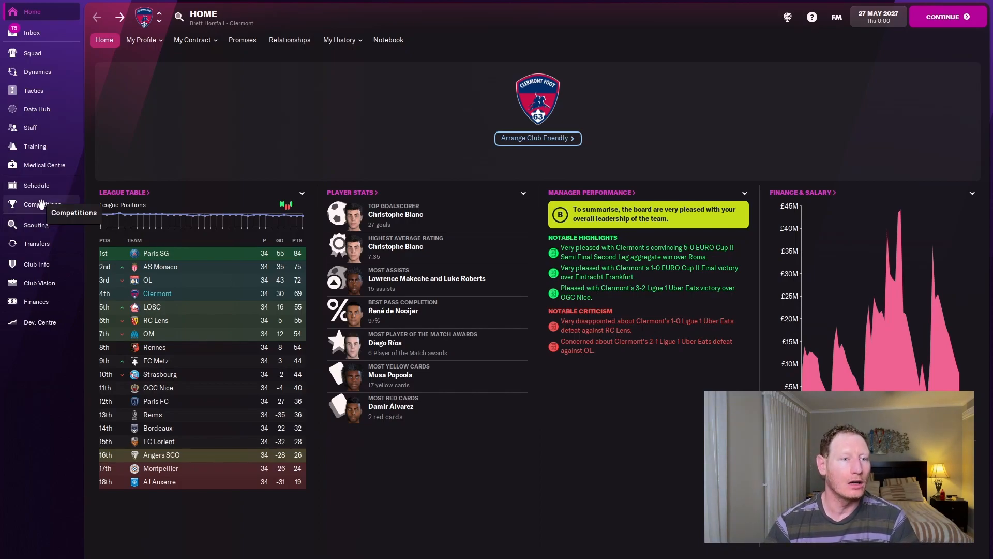
Review the competitions overview: Euro Cup II won, fourth in Ligue 1, out of French Cup
left_click(39, 204)
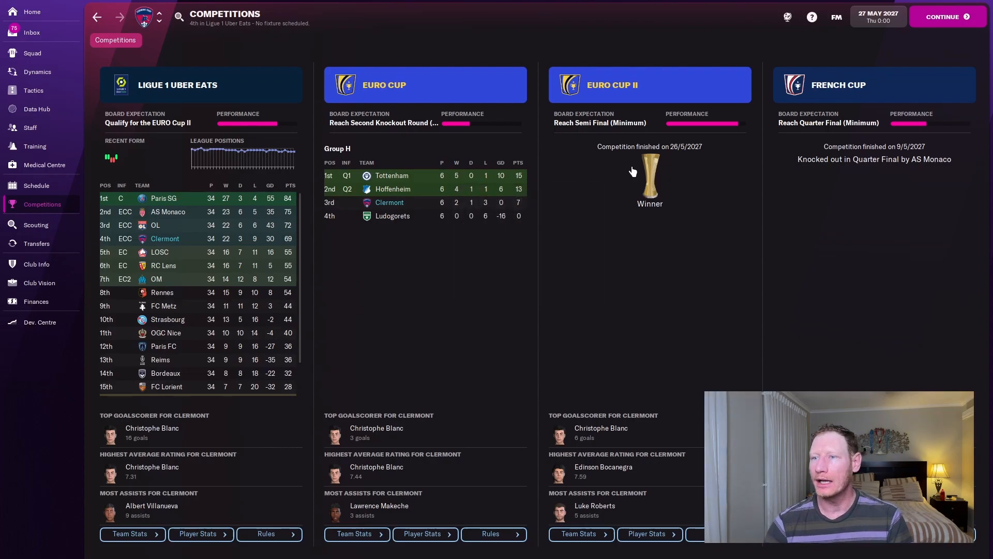
mouse_move(611, 85)
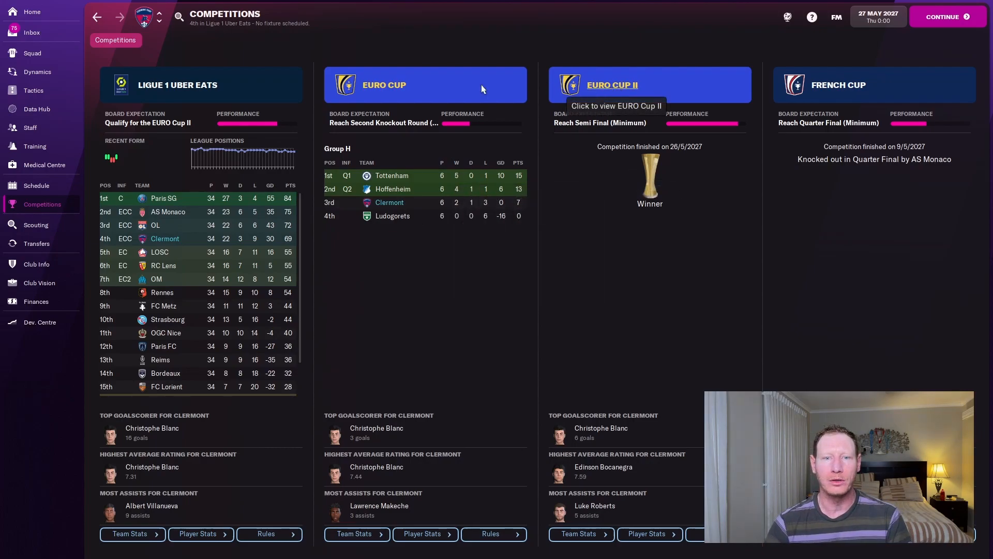
mouse_move(381, 245)
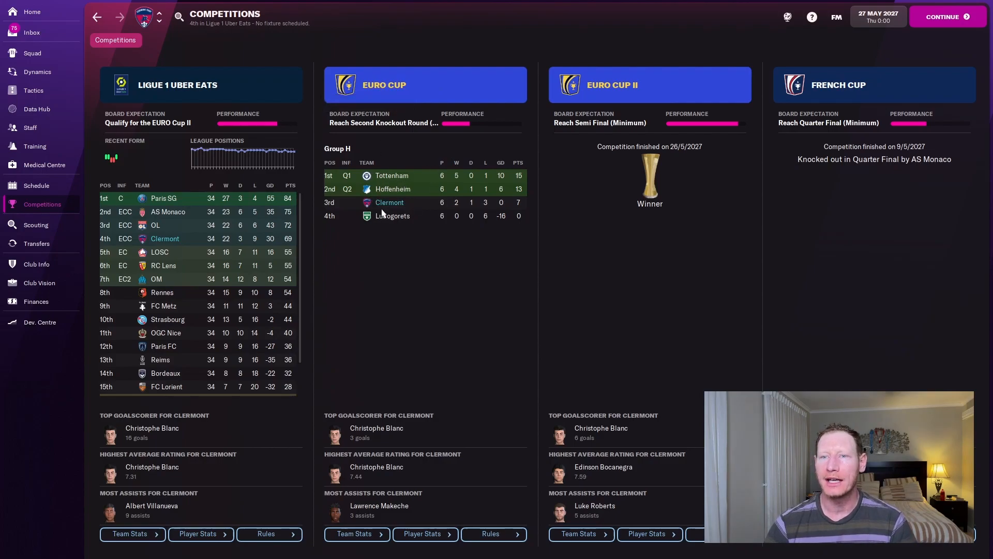
mouse_move(612, 85)
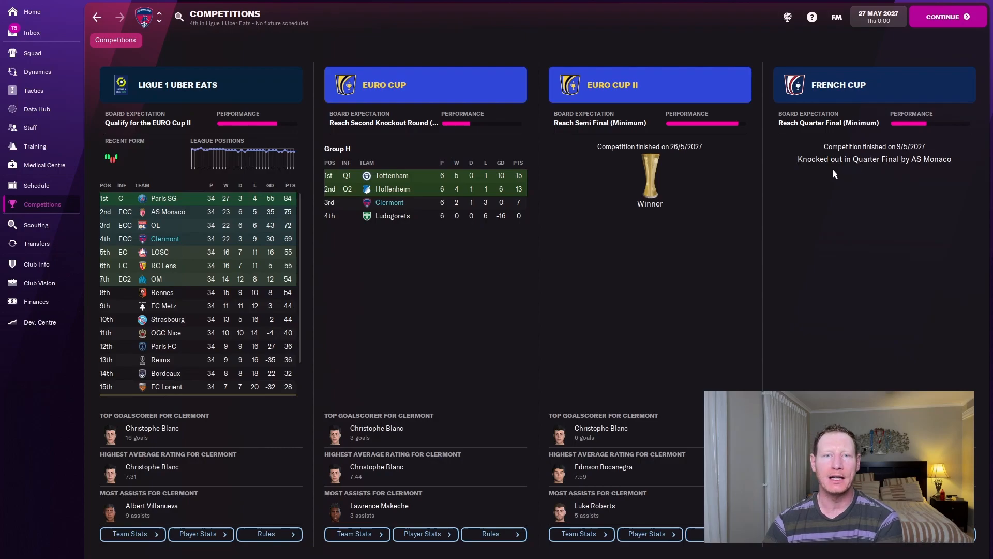
mouse_move(398, 103)
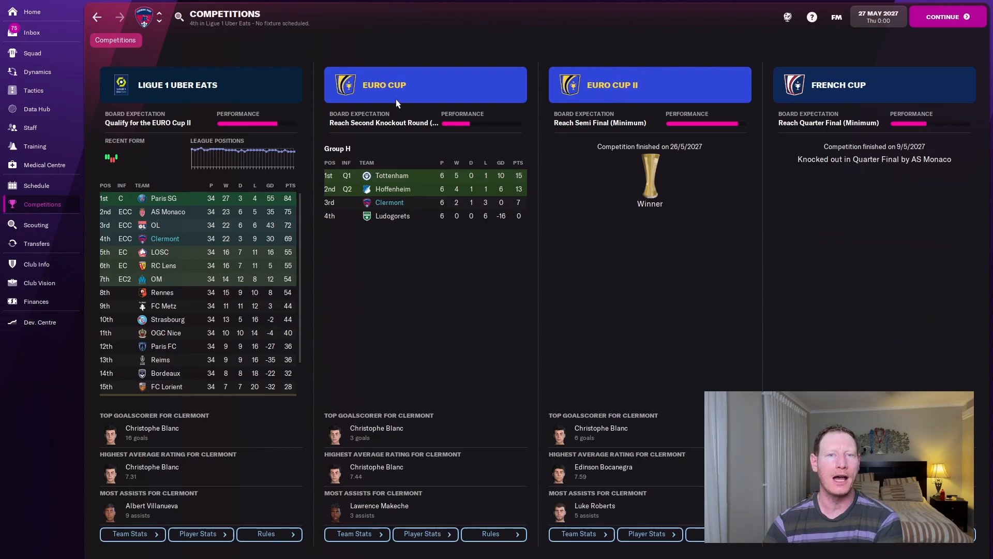
mouse_move(383, 85)
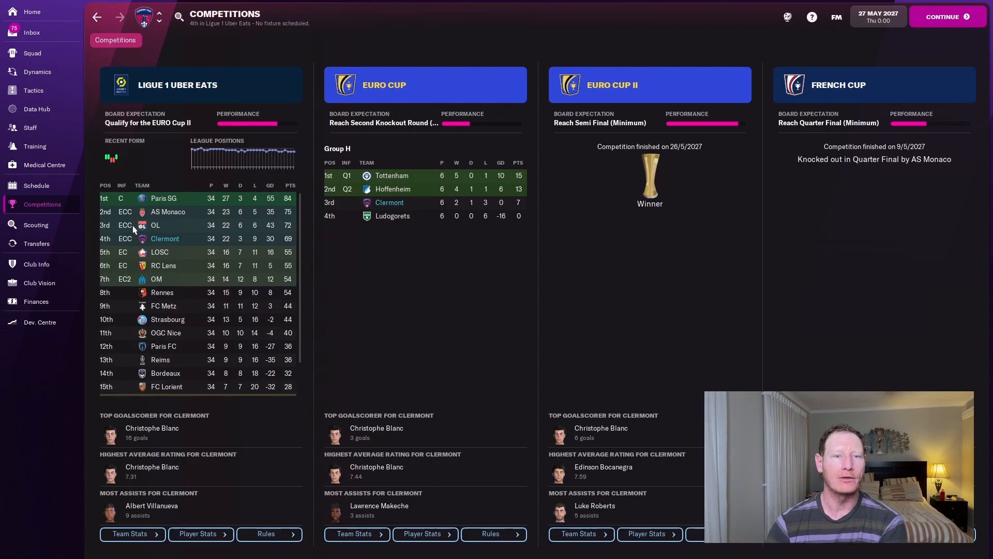
mouse_move(165, 252)
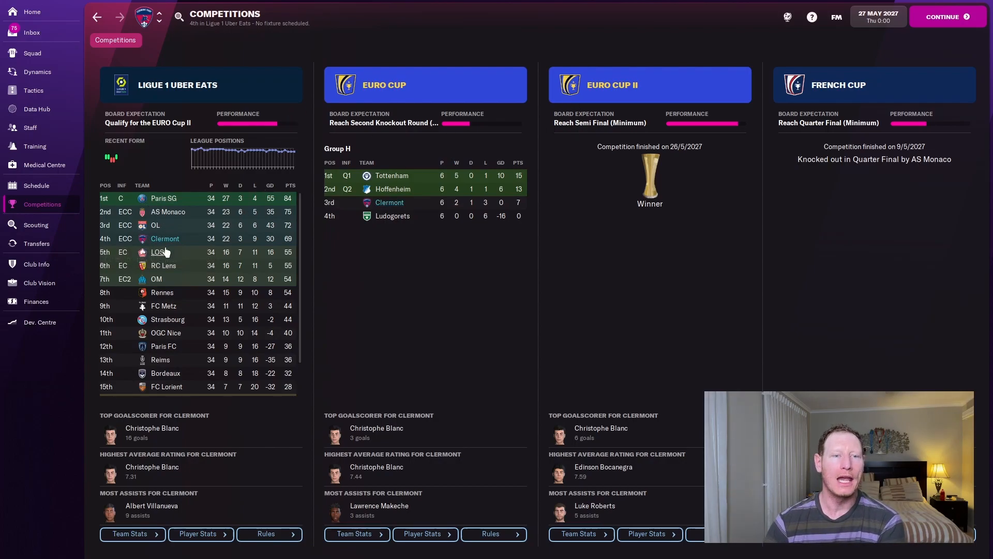
mouse_move(612, 85)
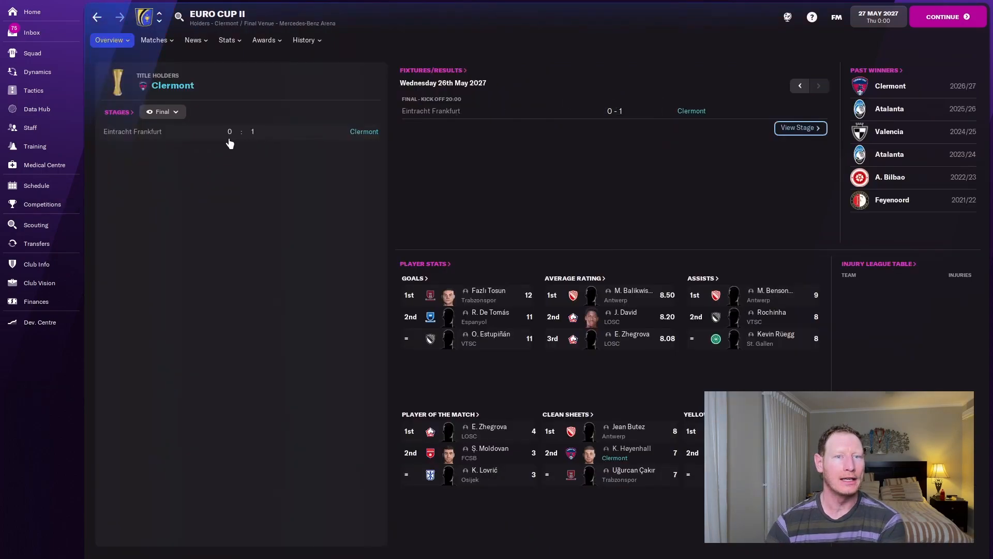
mouse_move(243, 134)
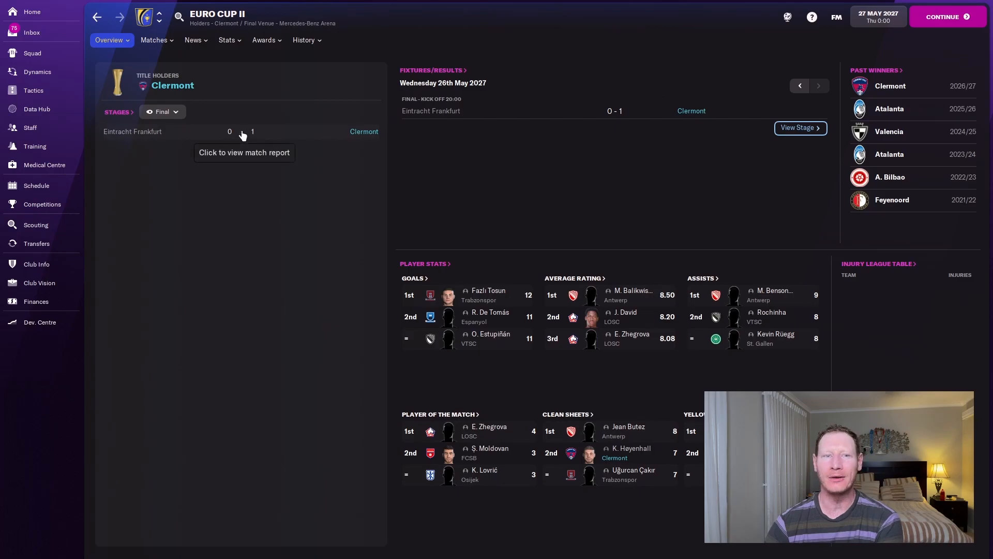
Browse the First and Second Knockout Round results
left_click(162, 112)
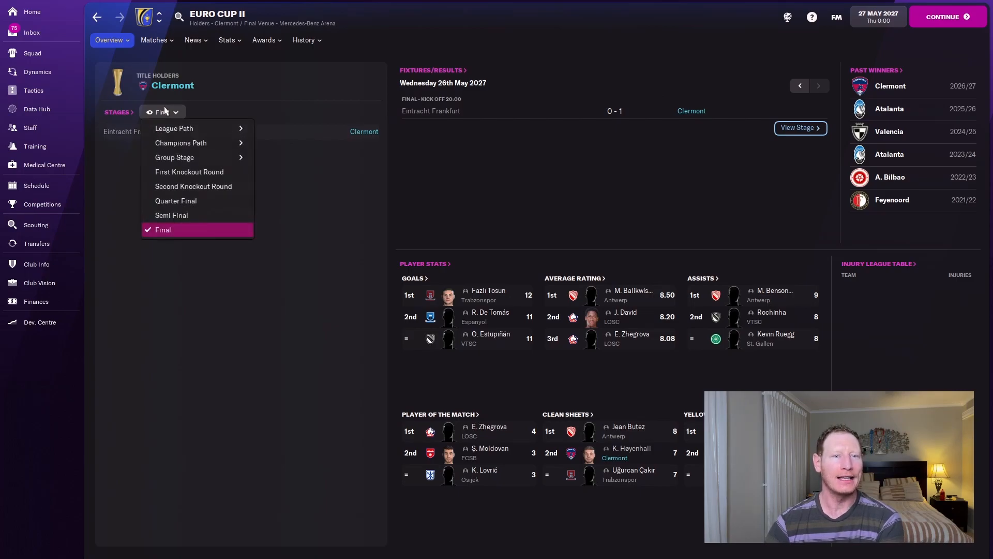
mouse_move(189, 172)
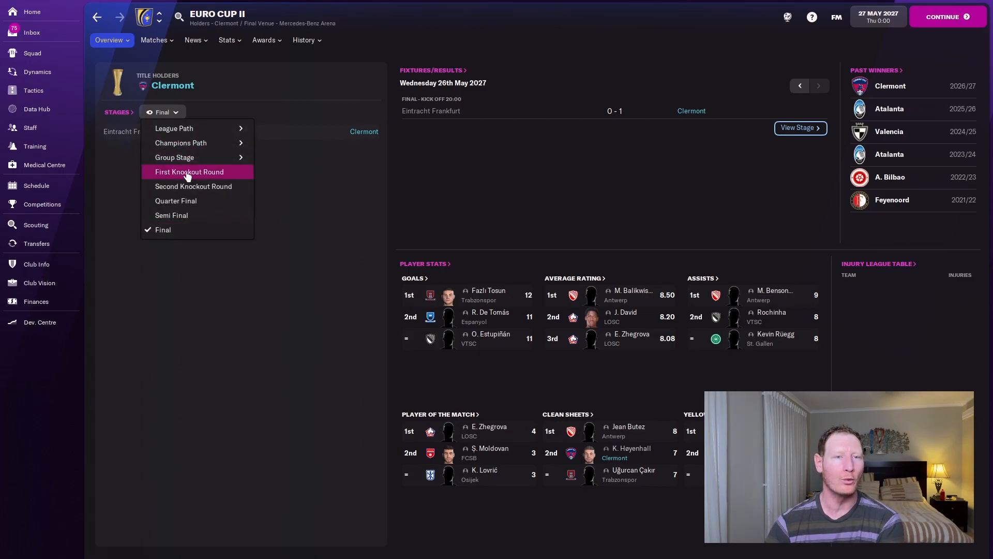
left_click(189, 172)
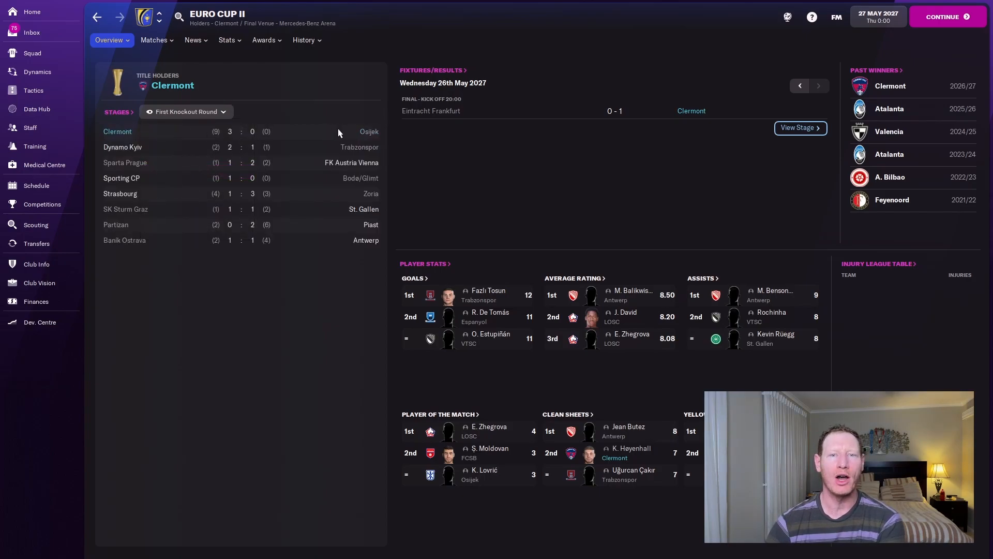
left_click(185, 112)
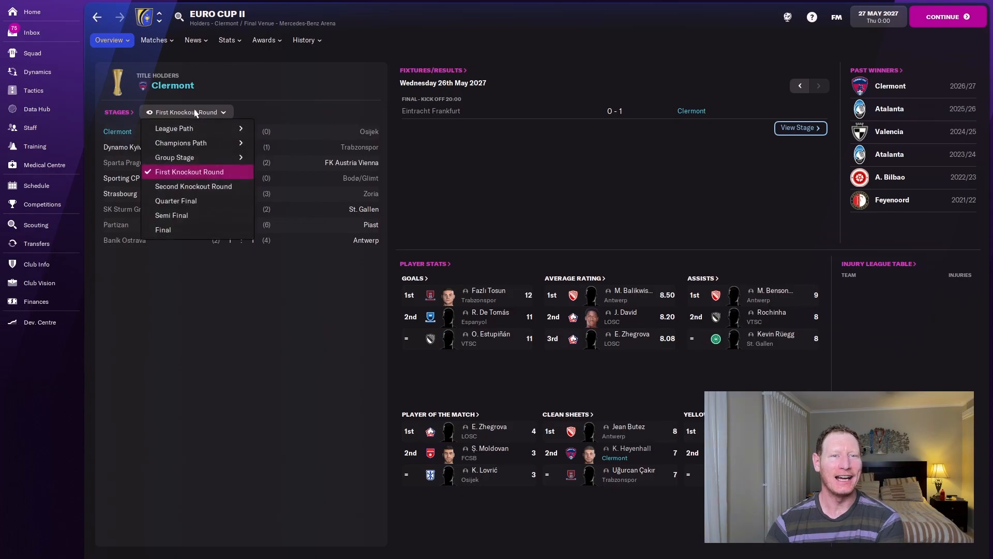
left_click(193, 186)
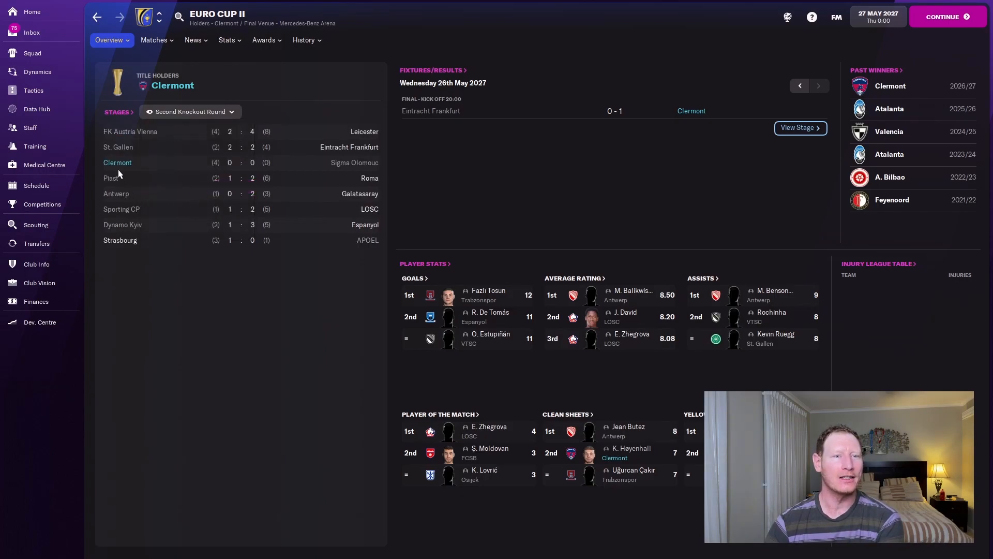
mouse_move(355, 162)
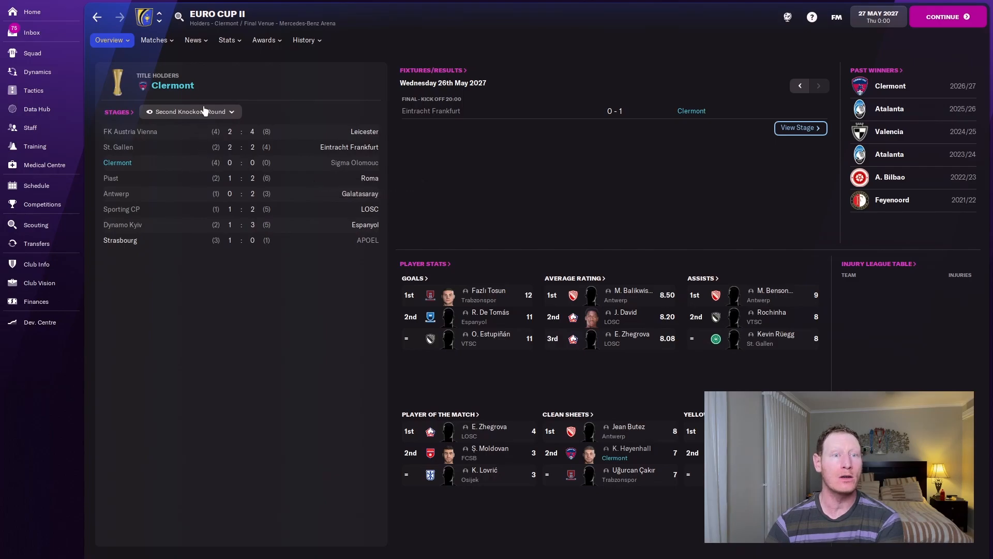
View the Semi Final results and the Ligue 1/Ligue 2 playoff with Brest 0–0 Angers
left_click(176, 200)
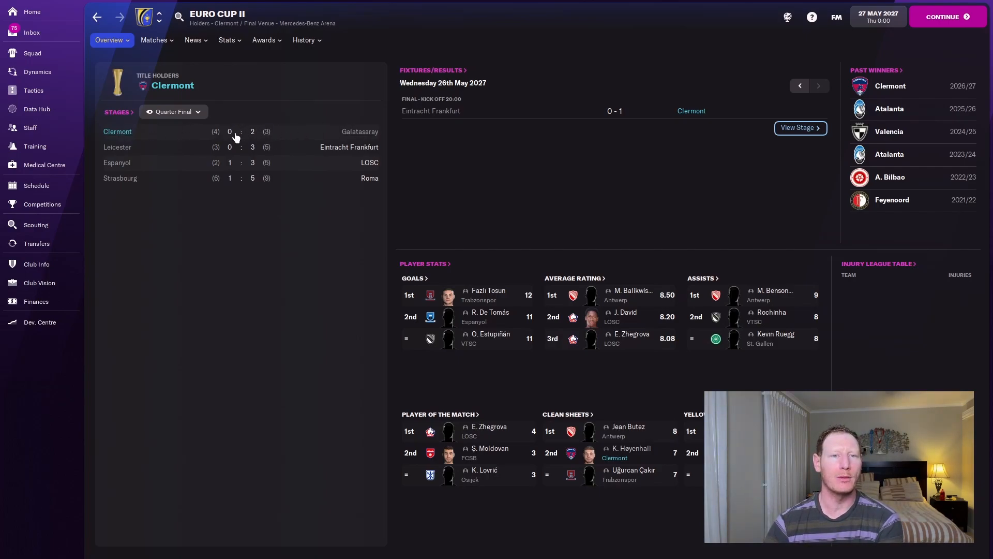
left_click(173, 111)
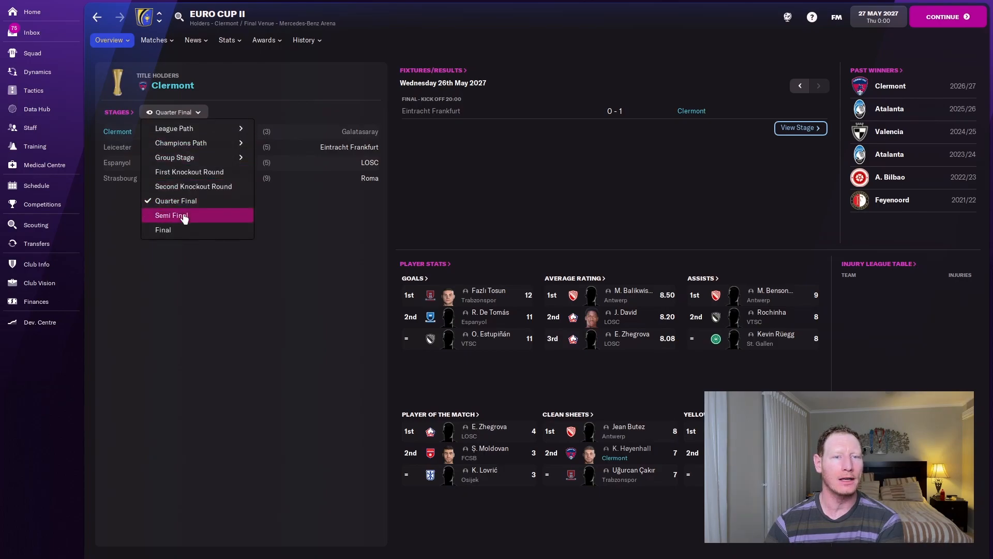
left_click(170, 215)
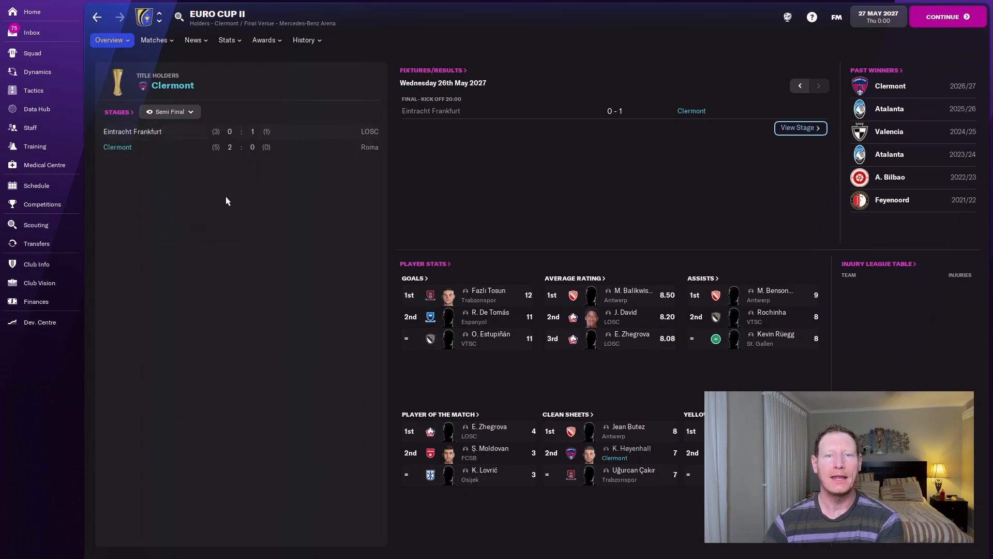
mouse_move(242, 150)
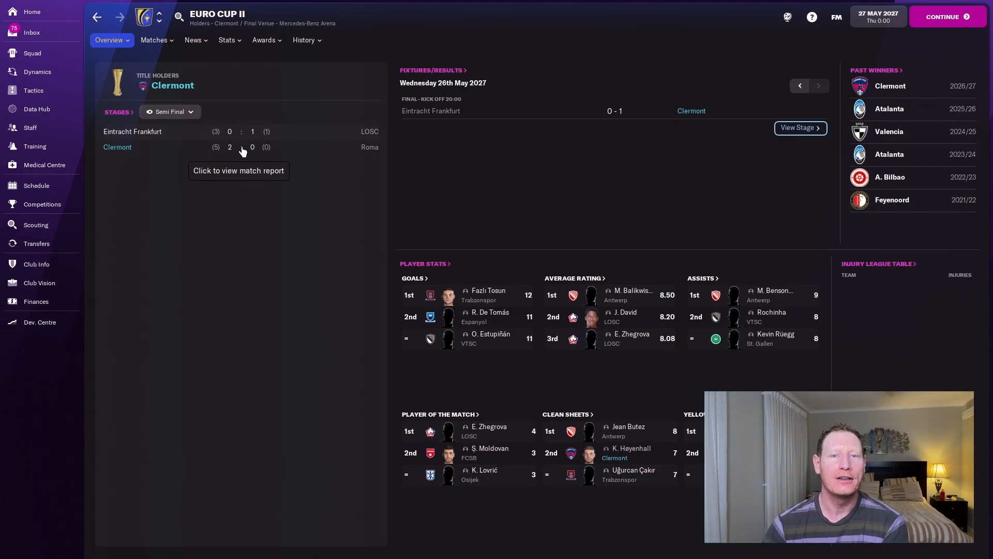
mouse_move(188, 135)
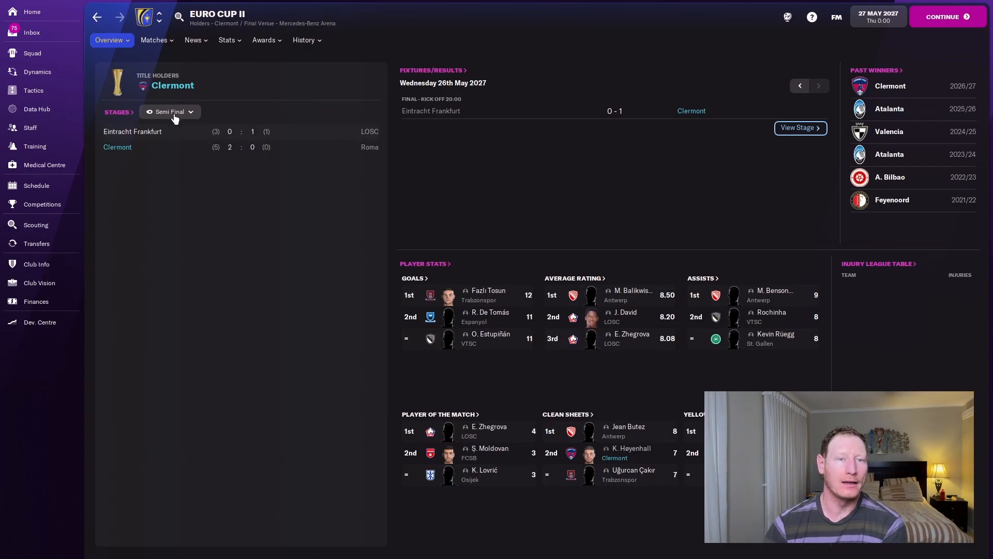
left_click(170, 112)
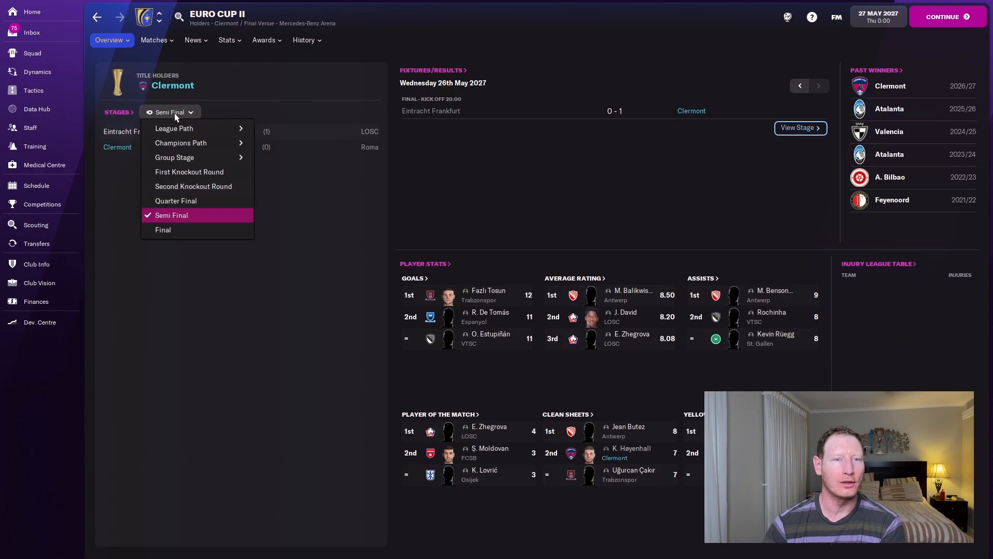
left_click(162, 229)
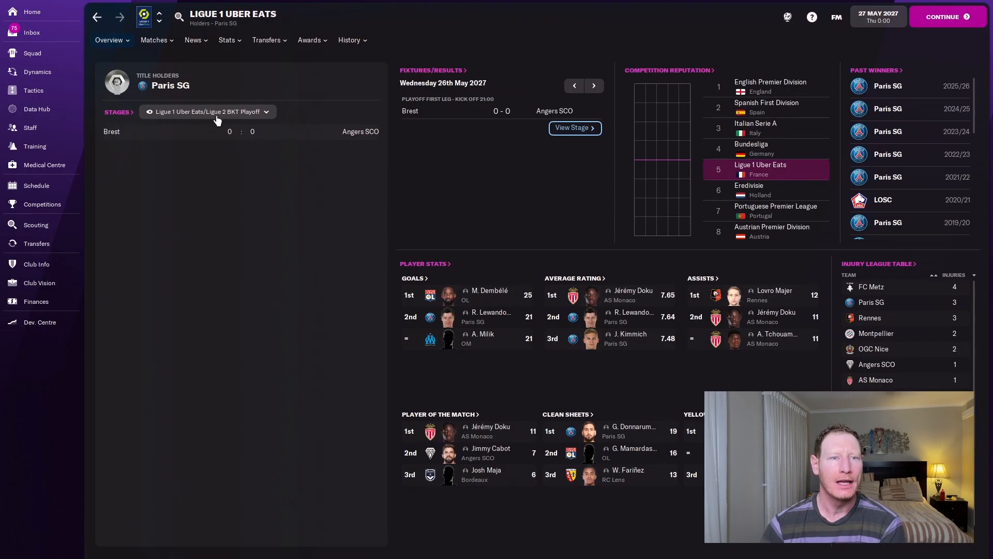
Show the final Ligue 1 league table, with Paris SG champions on 84 points
left_click(207, 111)
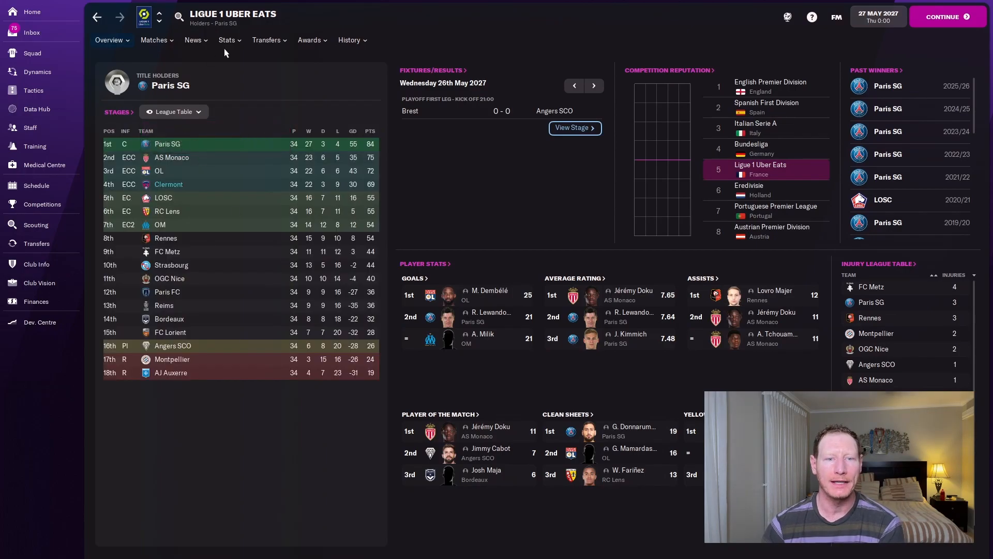
mouse_move(512, 268)
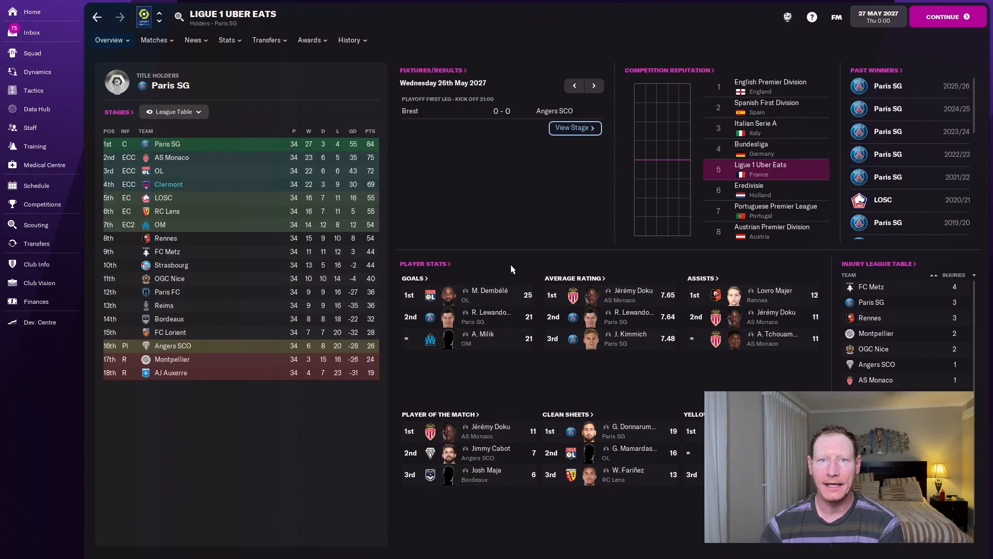
mouse_move(562, 209)
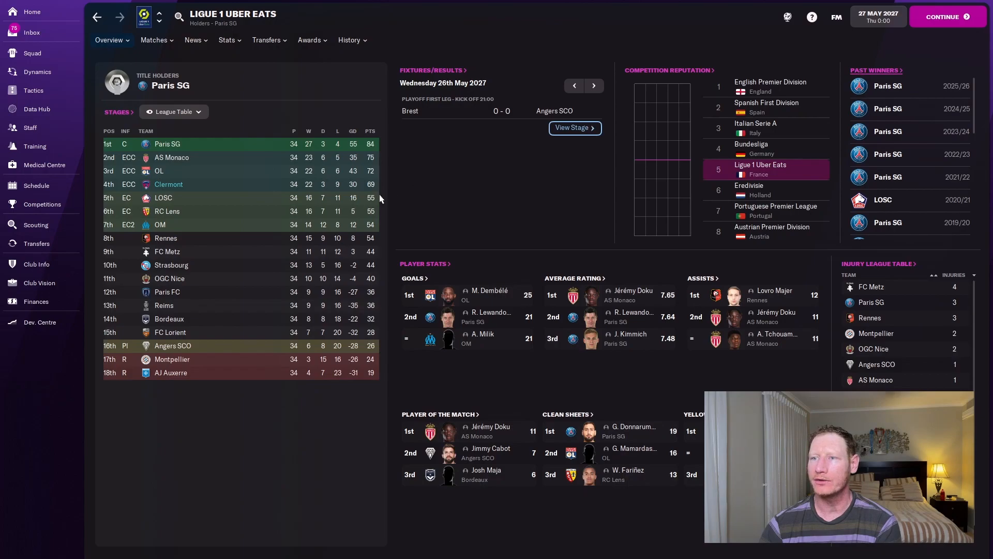
mouse_move(485, 211)
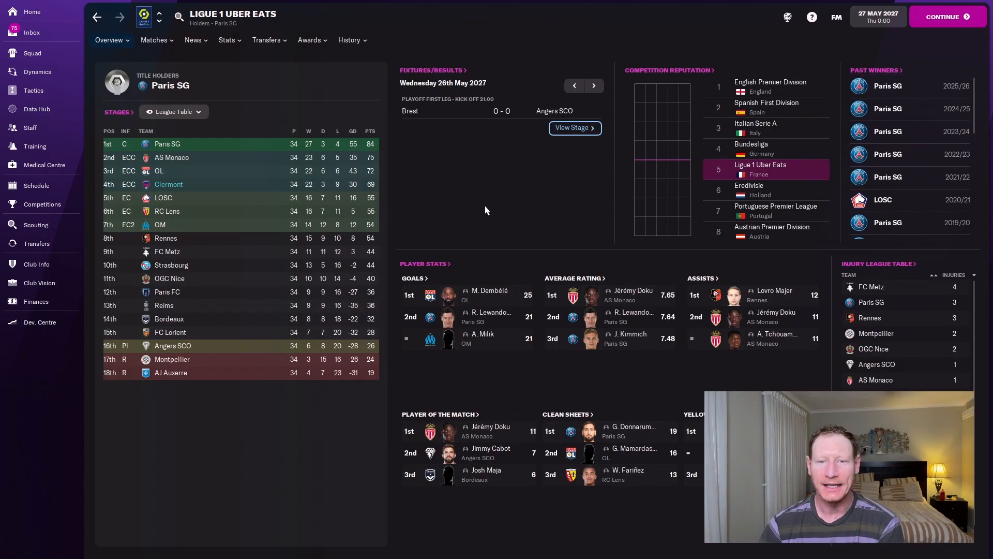
mouse_move(490, 291)
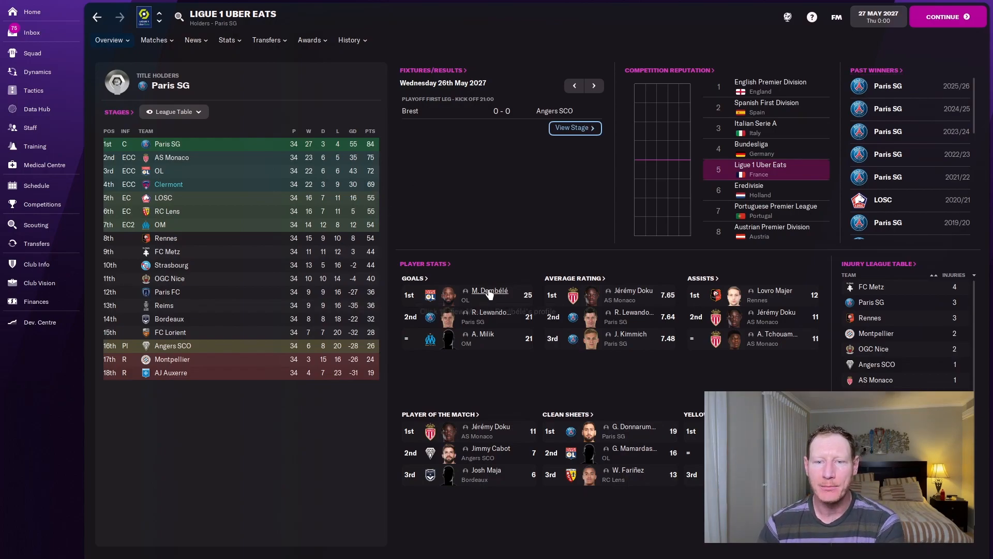
mouse_move(623, 301)
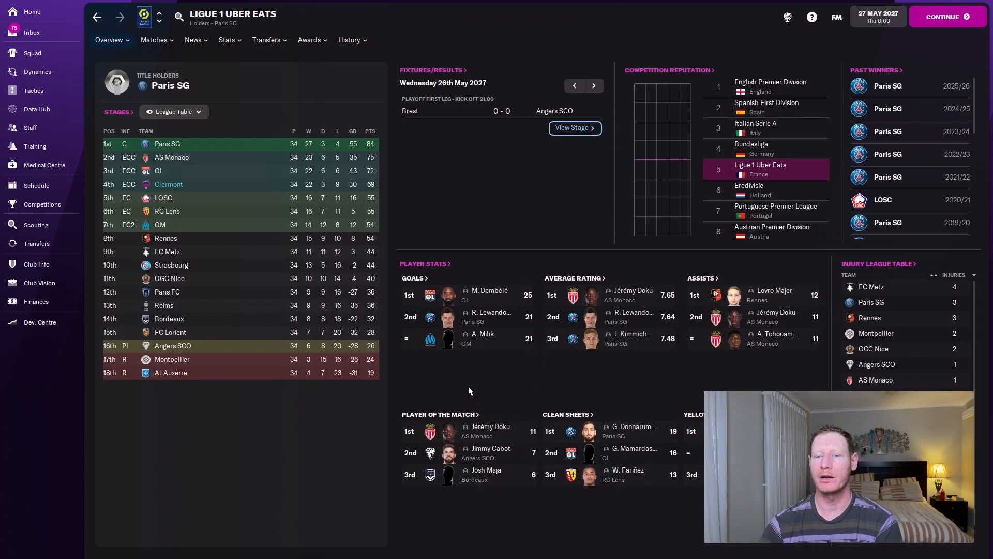
mouse_move(633, 425)
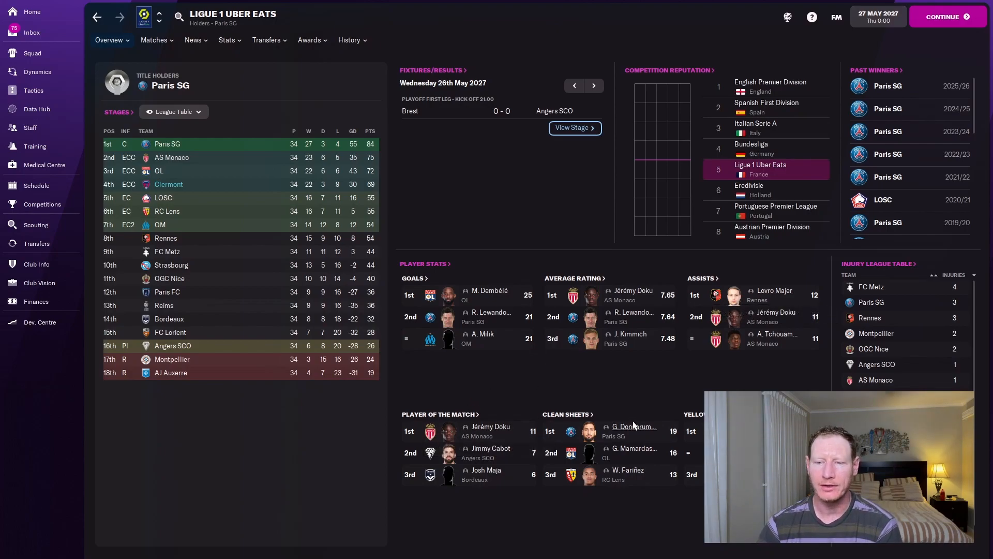
mouse_move(643, 408)
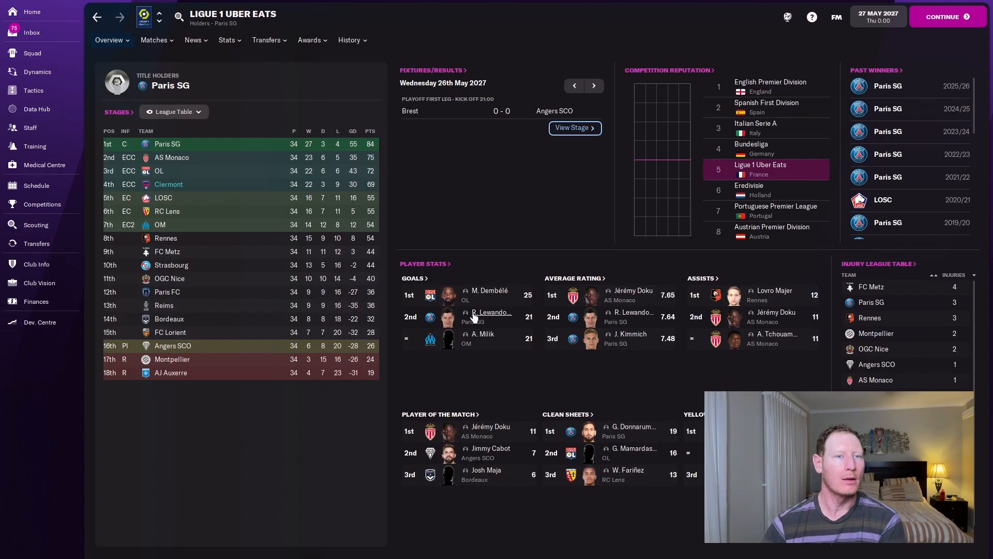
mouse_move(167, 291)
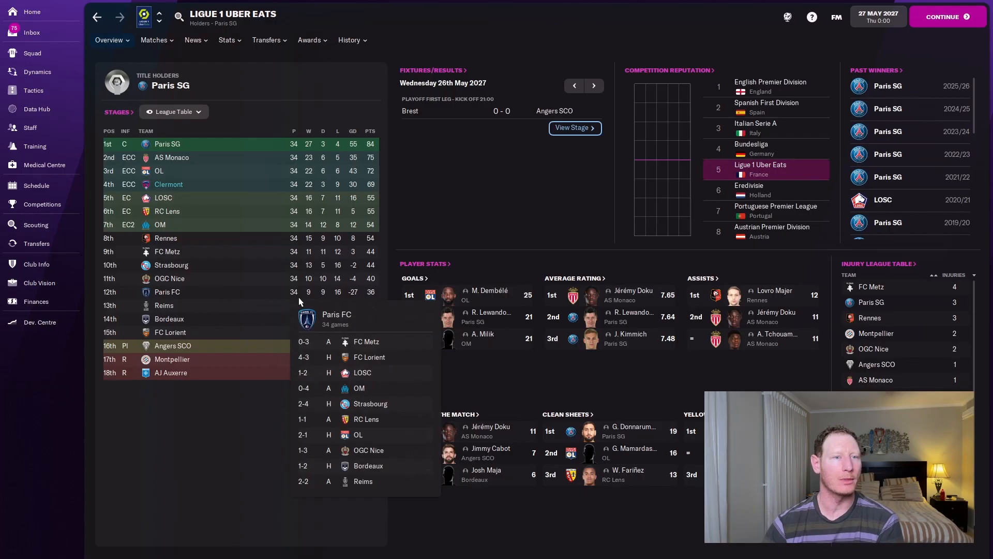
Open Clermont's squad list, sort by position and browse the striker's history options
left_click(32, 53)
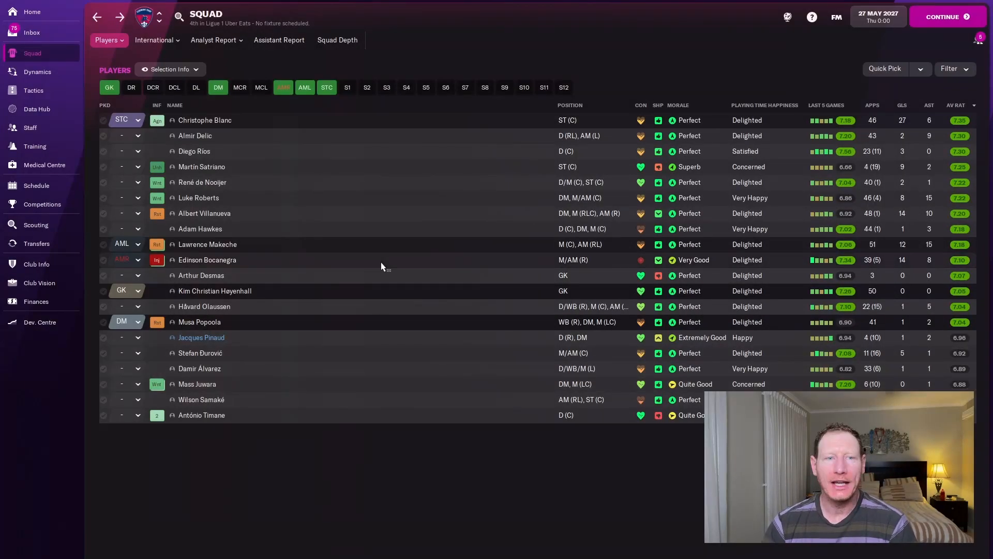
mouse_move(505, 105)
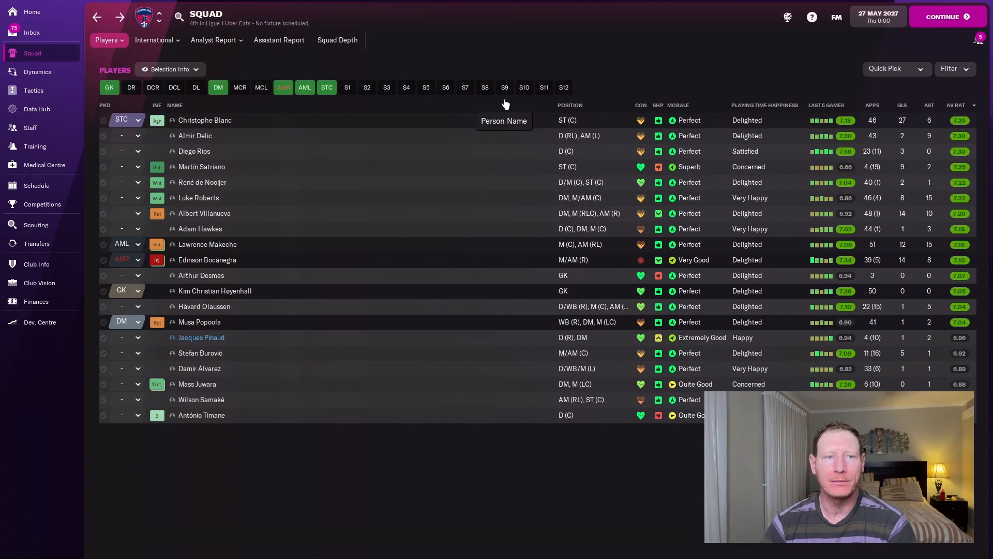
left_click(899, 105)
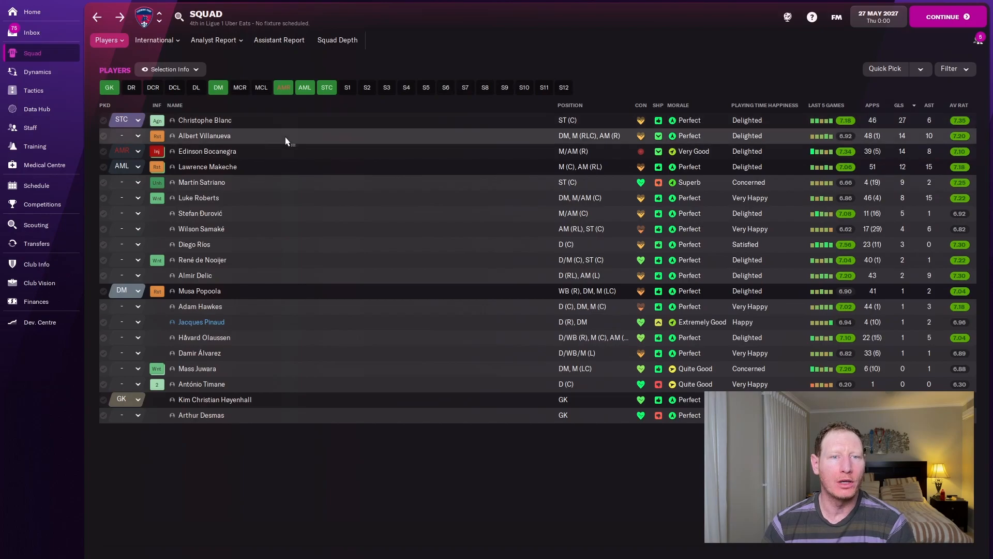
mouse_move(287, 157)
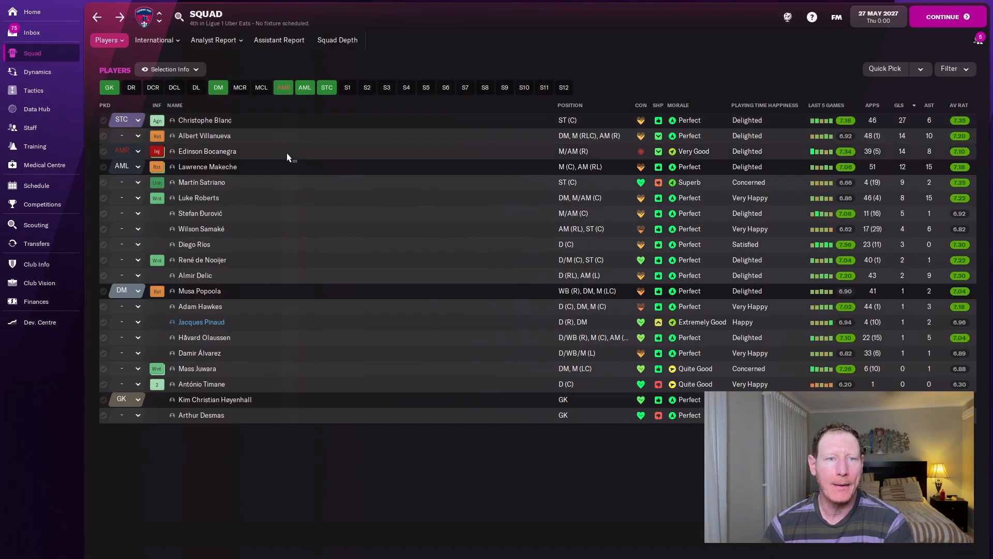
mouse_move(254, 153)
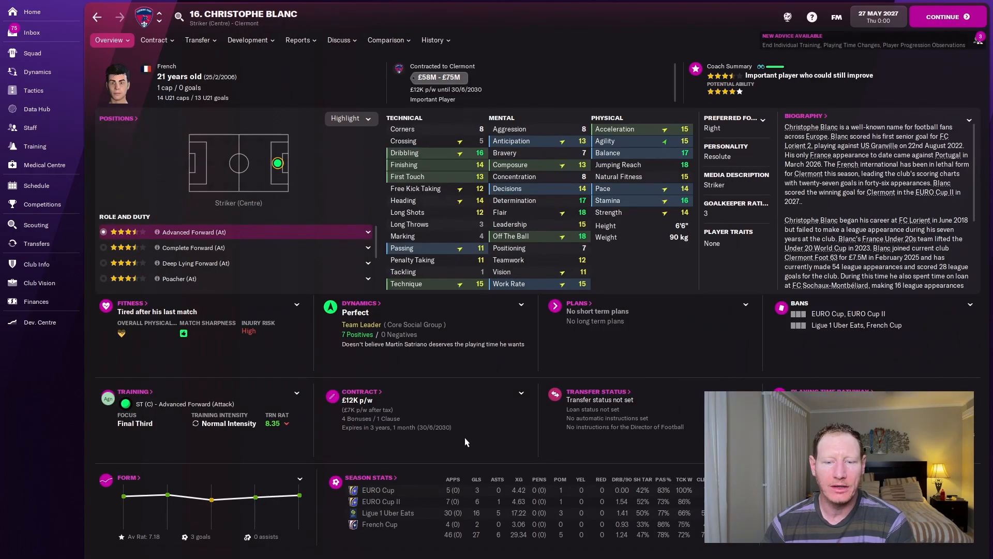
left_click(433, 40)
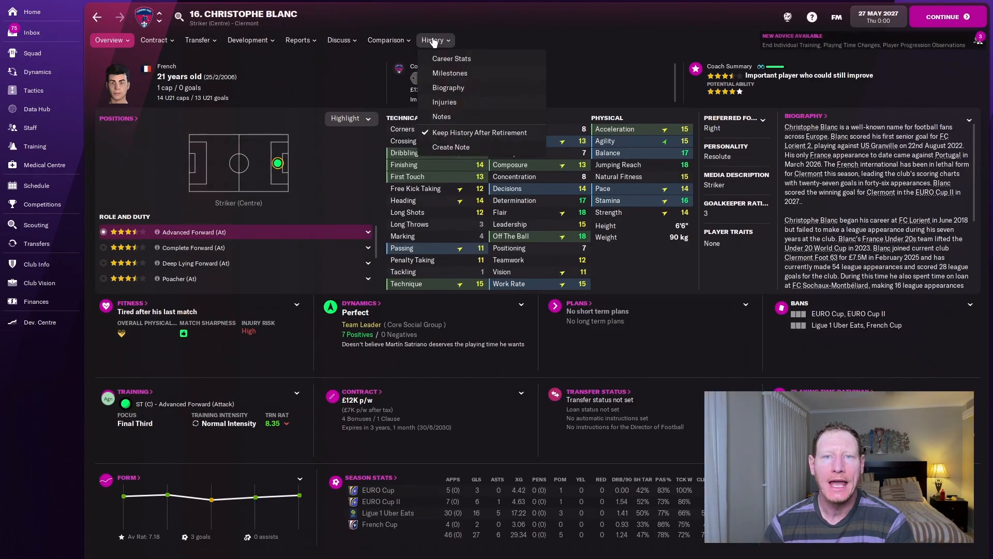
left_click(450, 73)
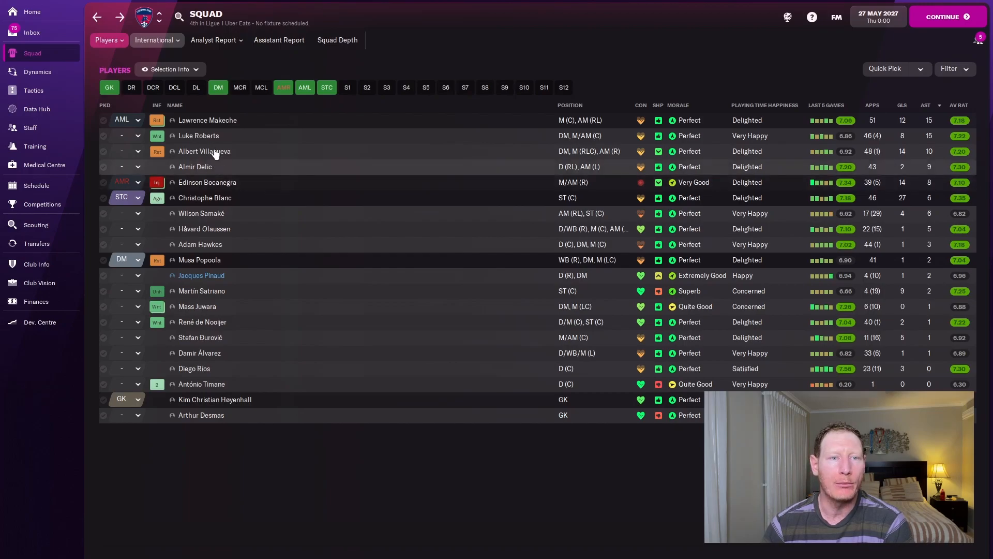
left_click(953, 105)
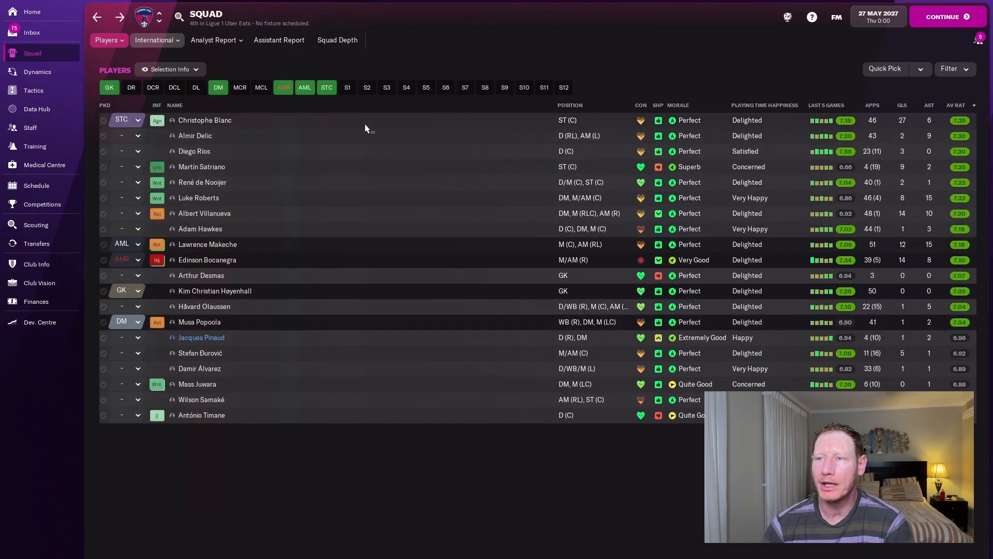
mouse_move(204, 119)
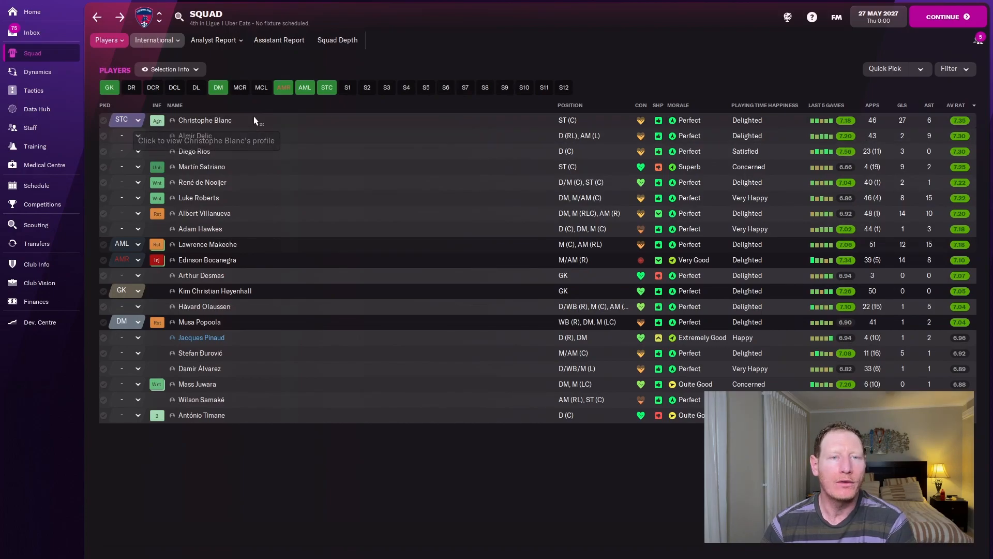
mouse_move(201, 167)
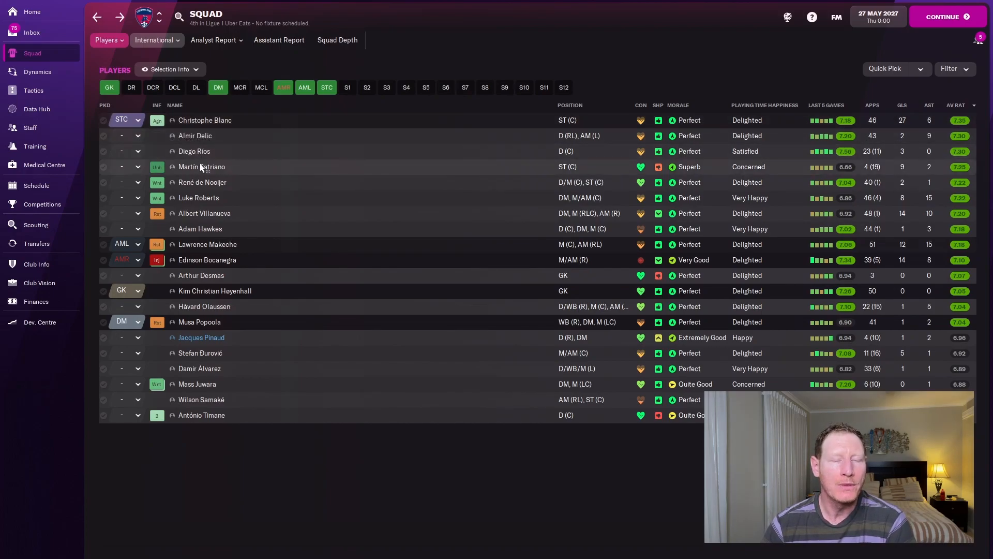
left_click(202, 183)
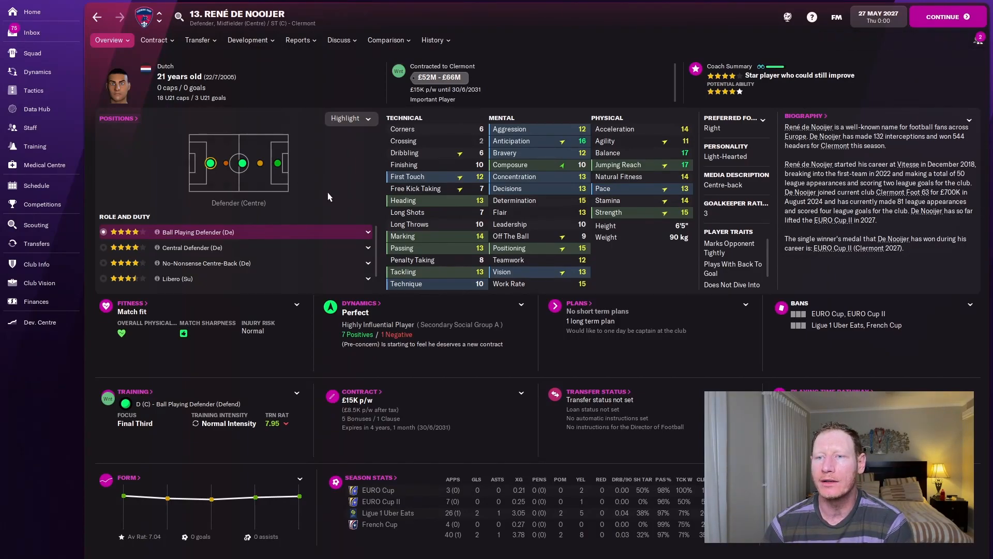
left_click(32, 54)
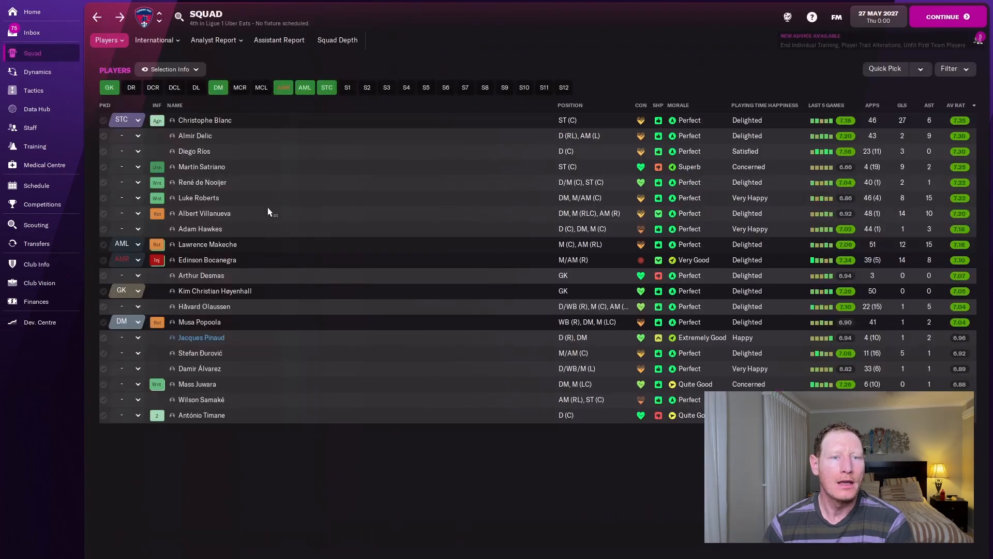
Open goalkeeper Kim Christian Høyenhall's profile from the squad list
left_click(200, 229)
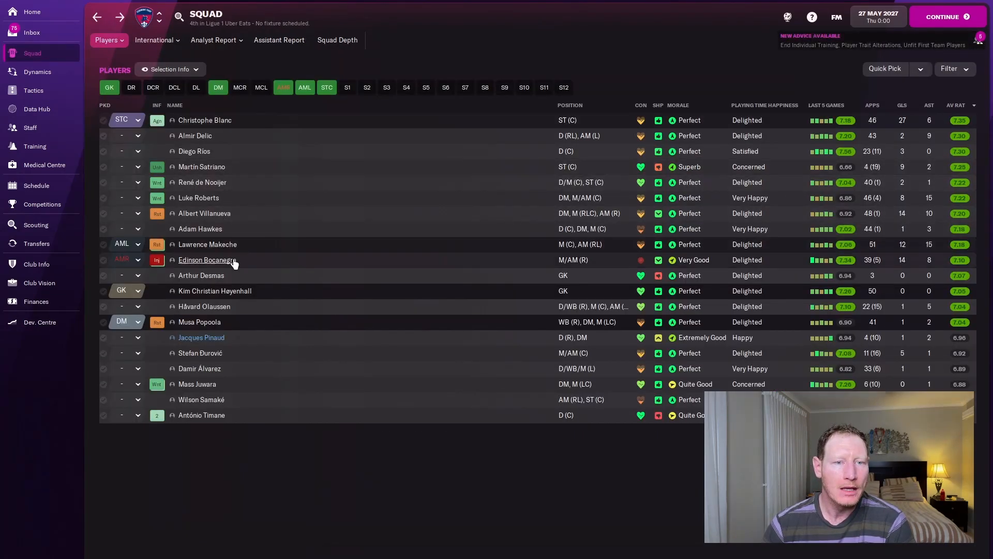
left_click(206, 244)
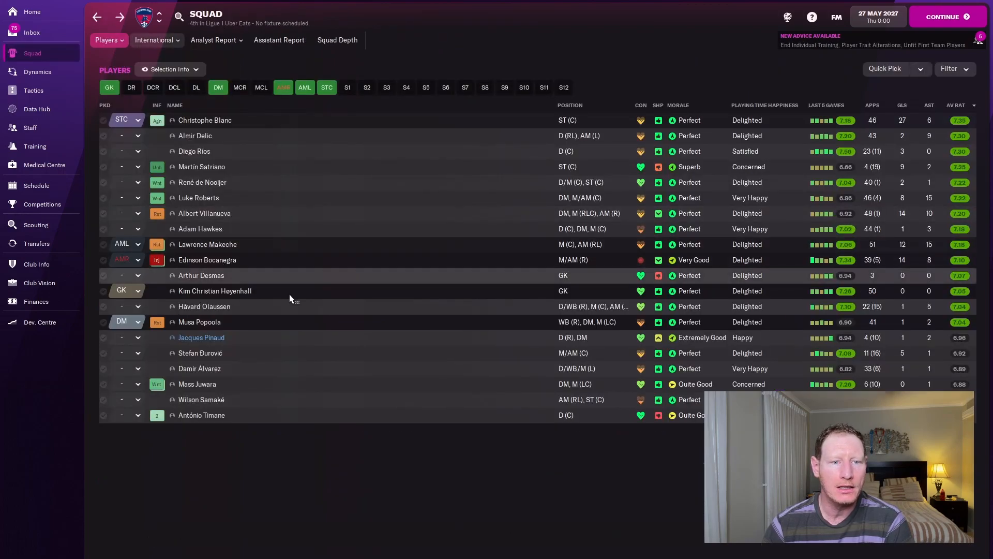
left_click(214, 291)
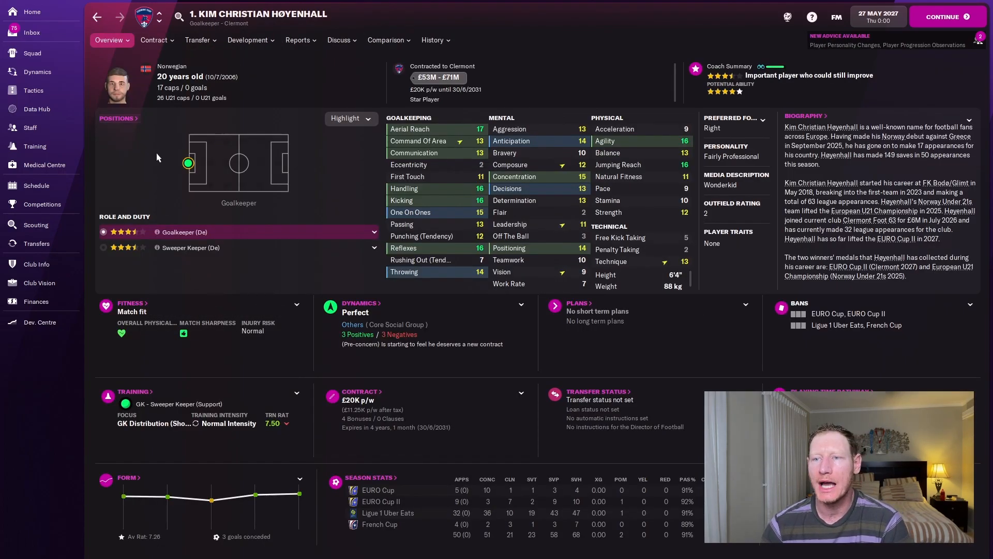
mouse_move(310, 165)
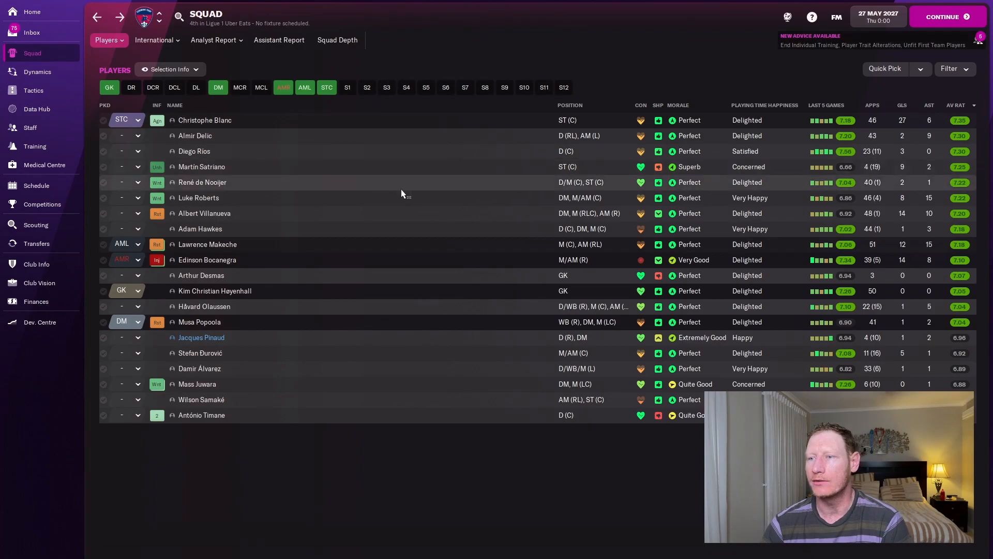
mouse_move(317, 195)
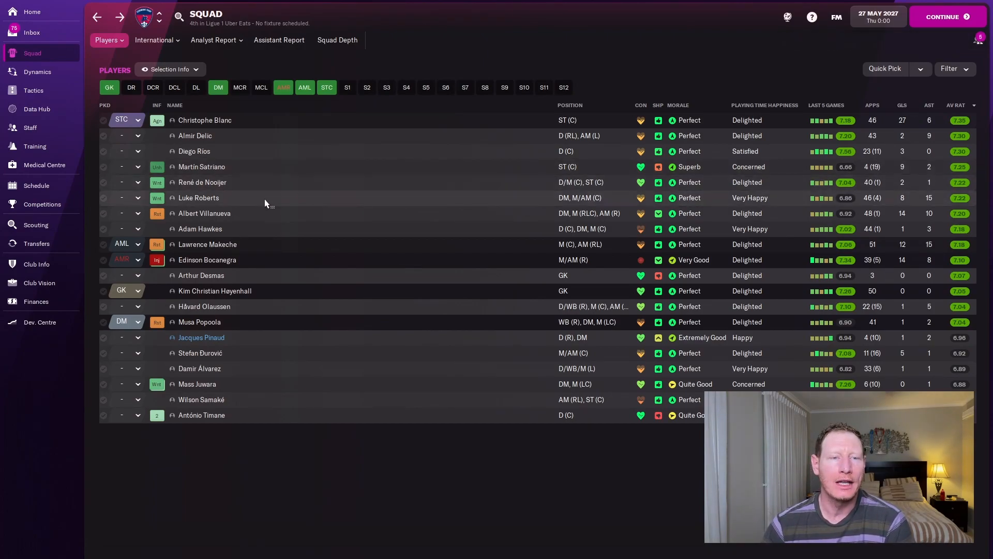
mouse_move(284, 190)
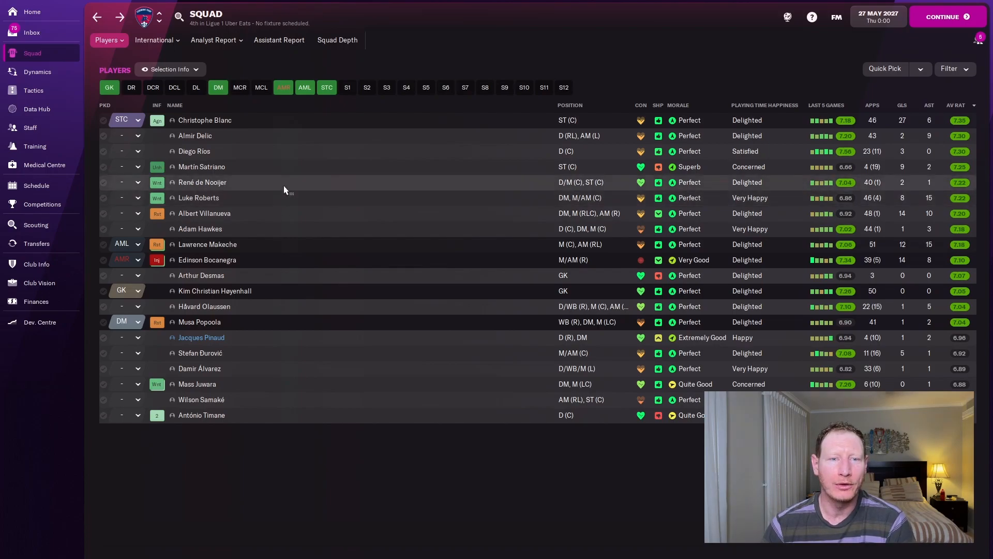